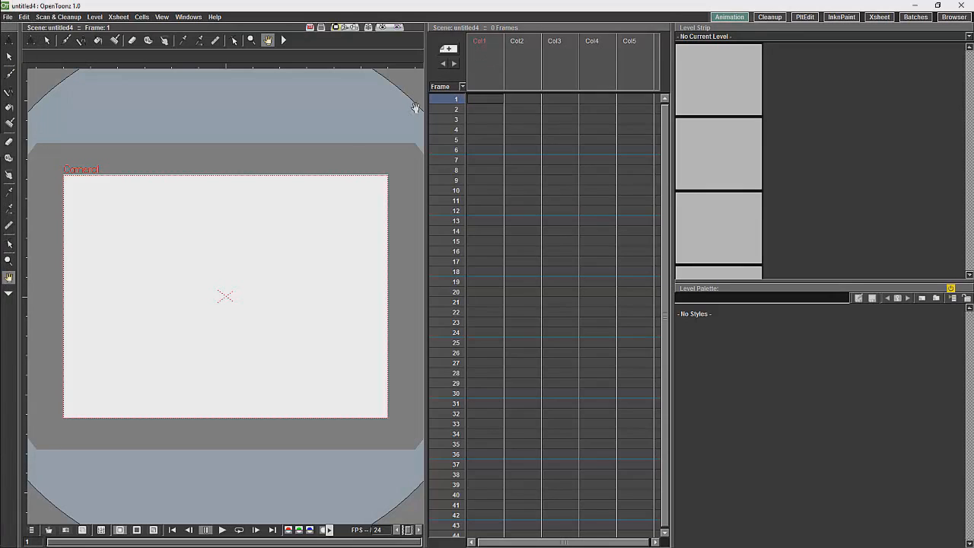
mouse_move(347, 286)
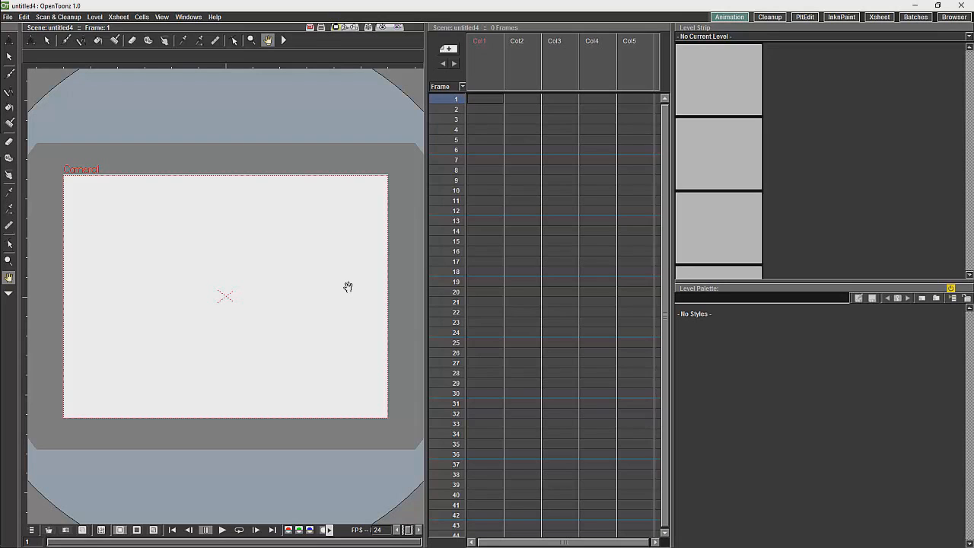
- Create a vector level named Vector in the first column, creating the missing drawings folder
click(486, 99)
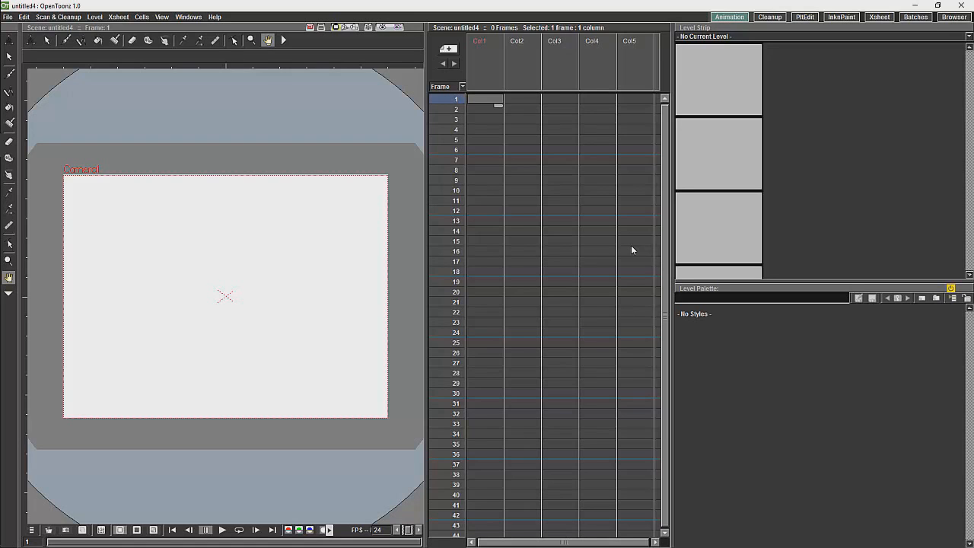
mouse_move(495, 98)
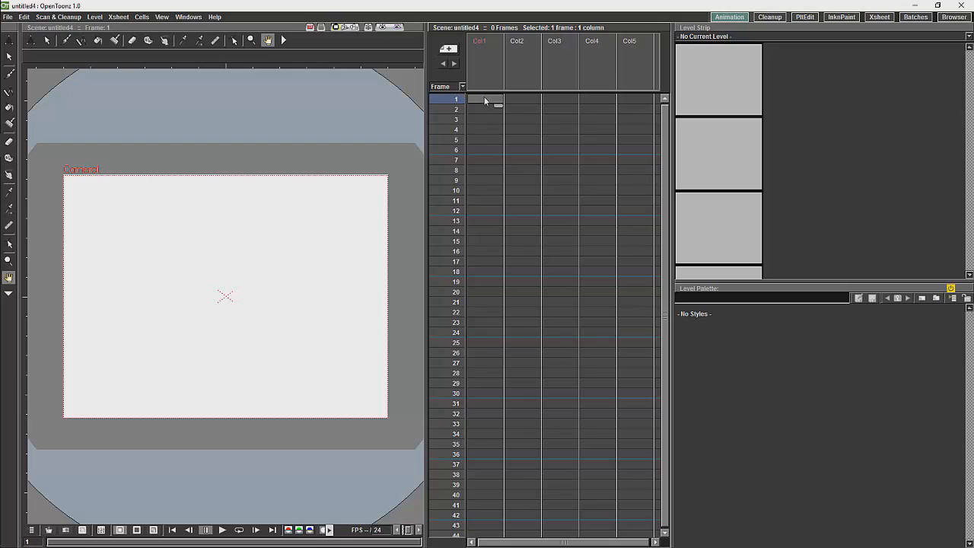
right_click(486, 101)
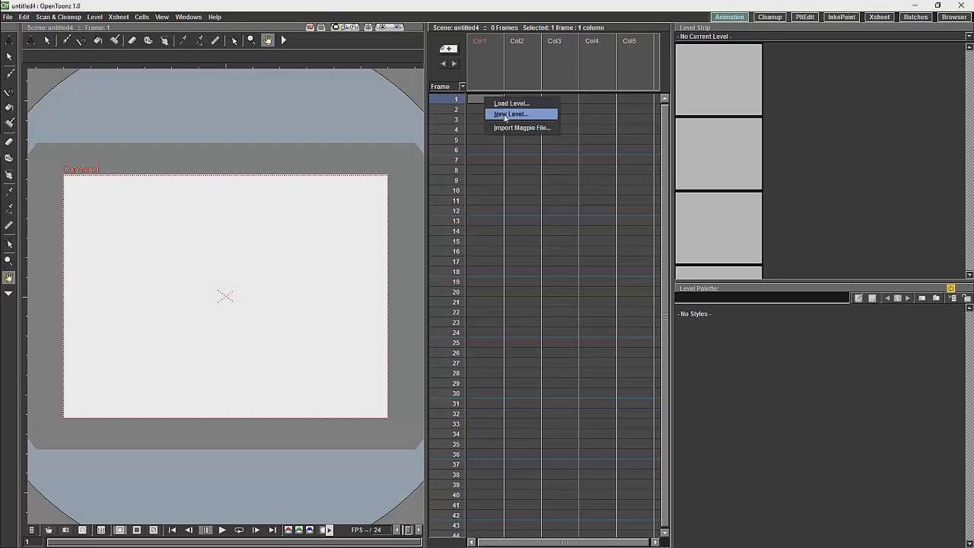
click(510, 113)
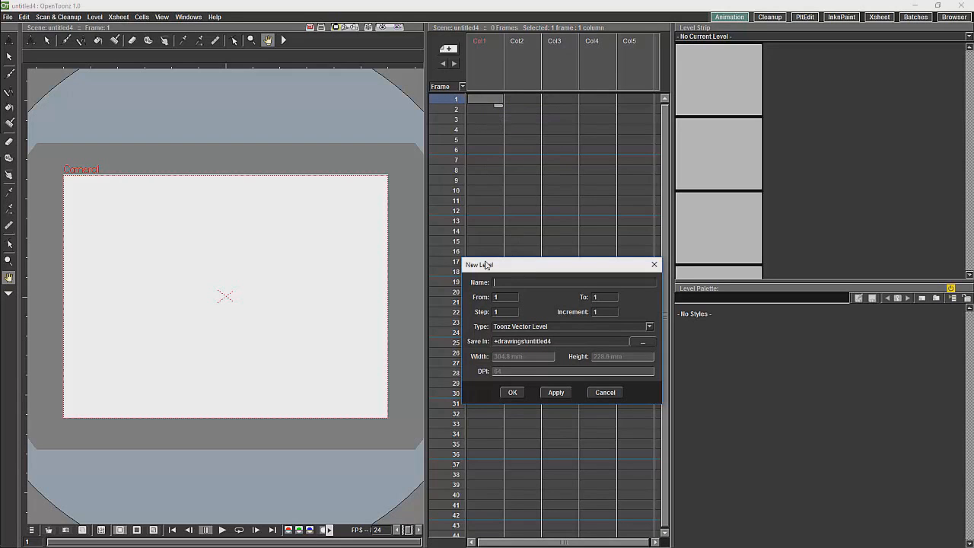
text(Vector)
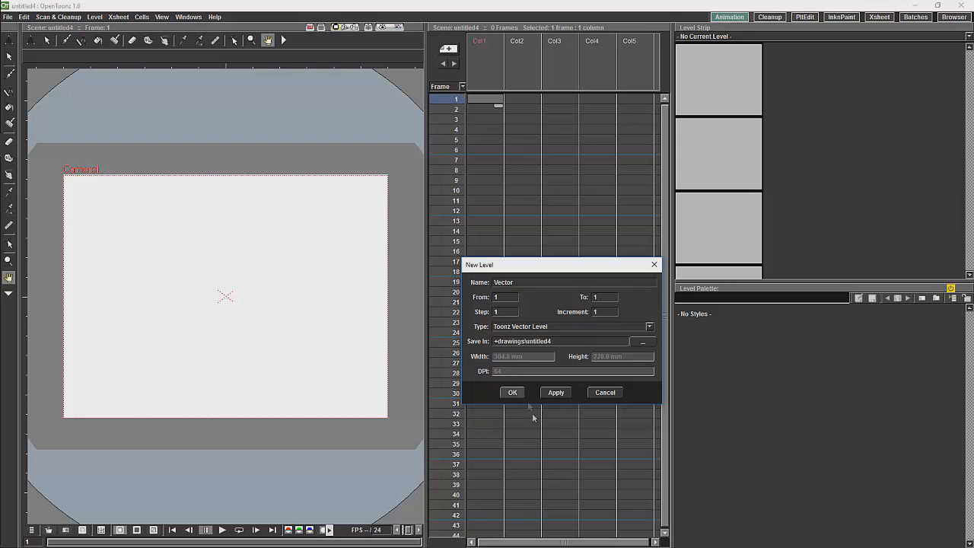
click(512, 393)
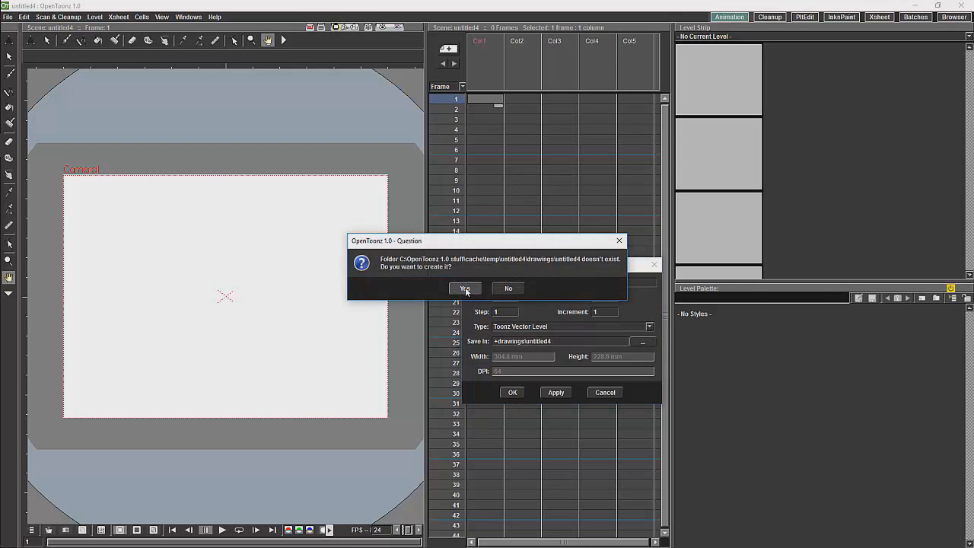
click(466, 289)
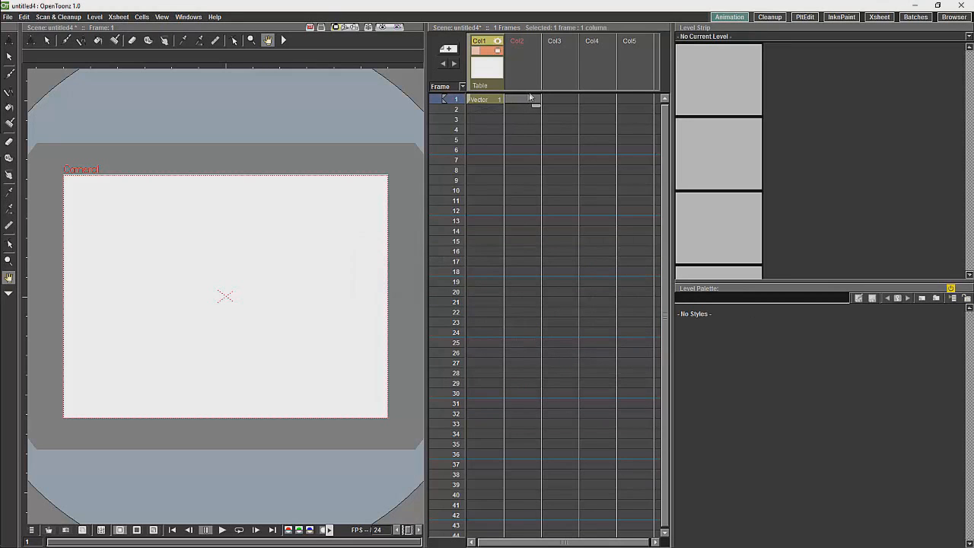
- Create a Toonz raster level and a raster level named Raster in the next columns
right_click(530, 99)
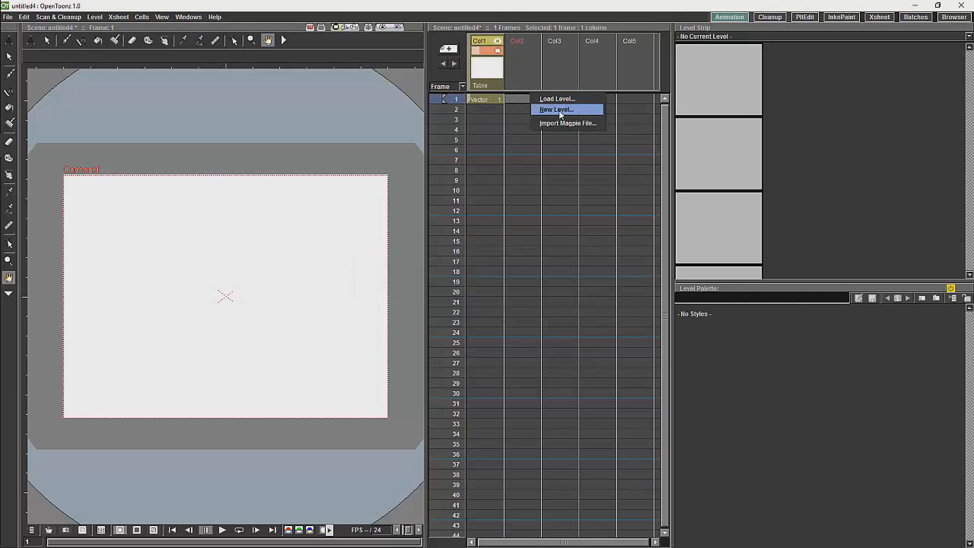
click(556, 109)
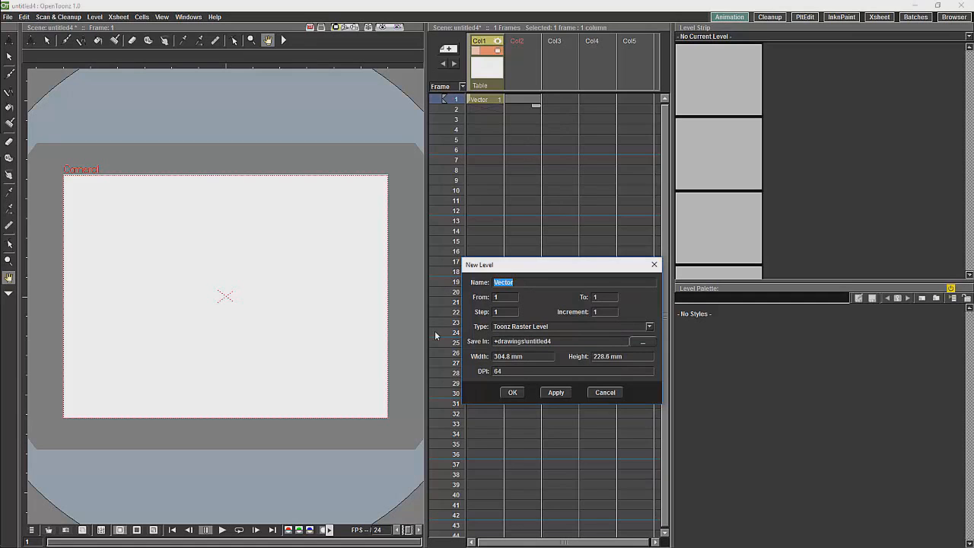
text(To)
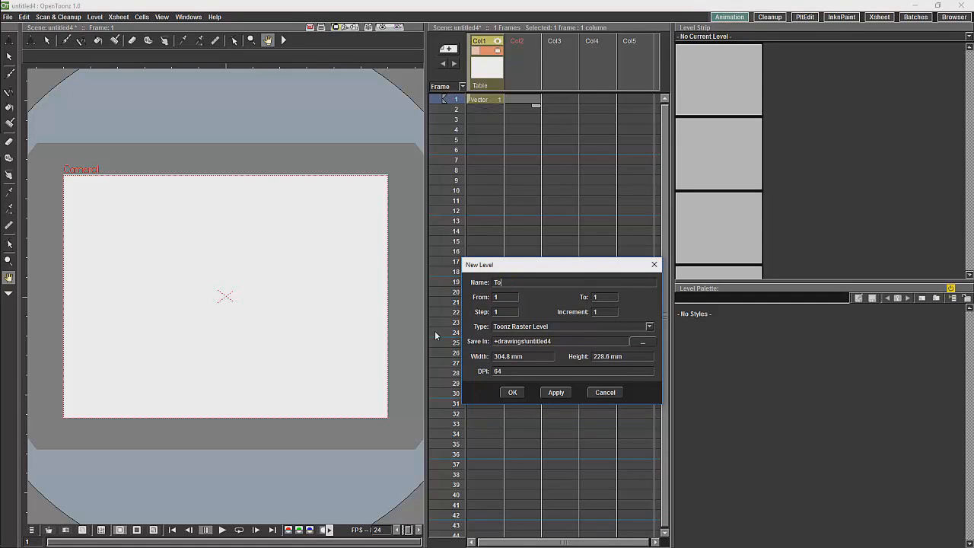
text(nnz)
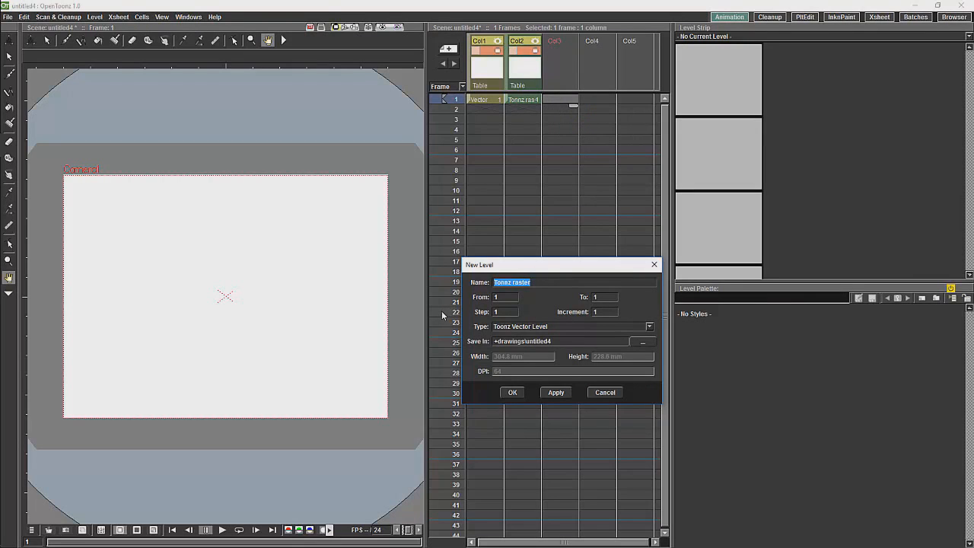
text(raster)
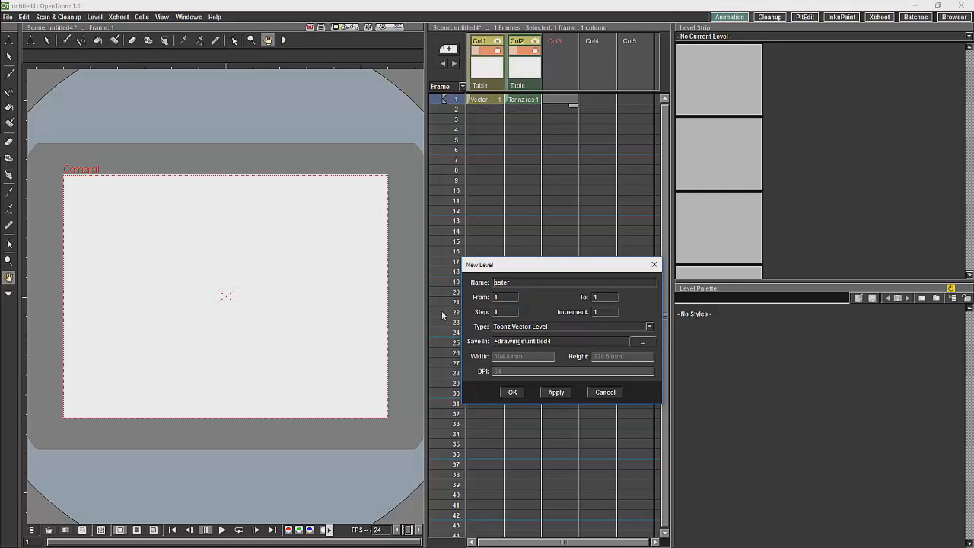
text(Raster)
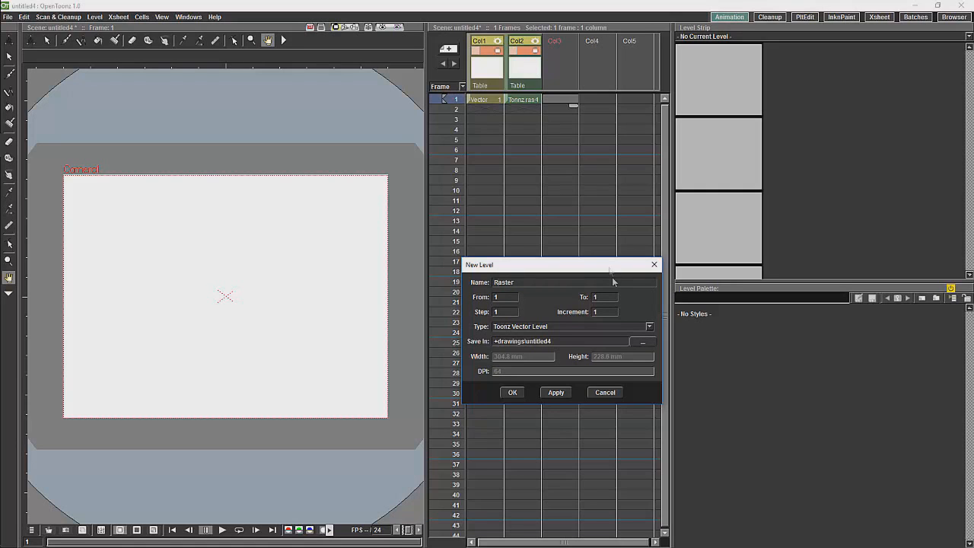
click(649, 326)
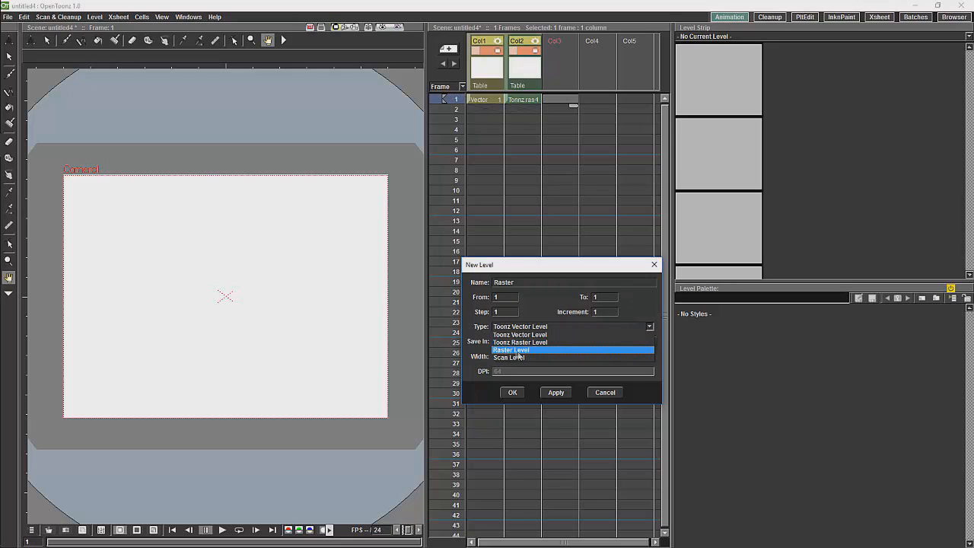
click(511, 393)
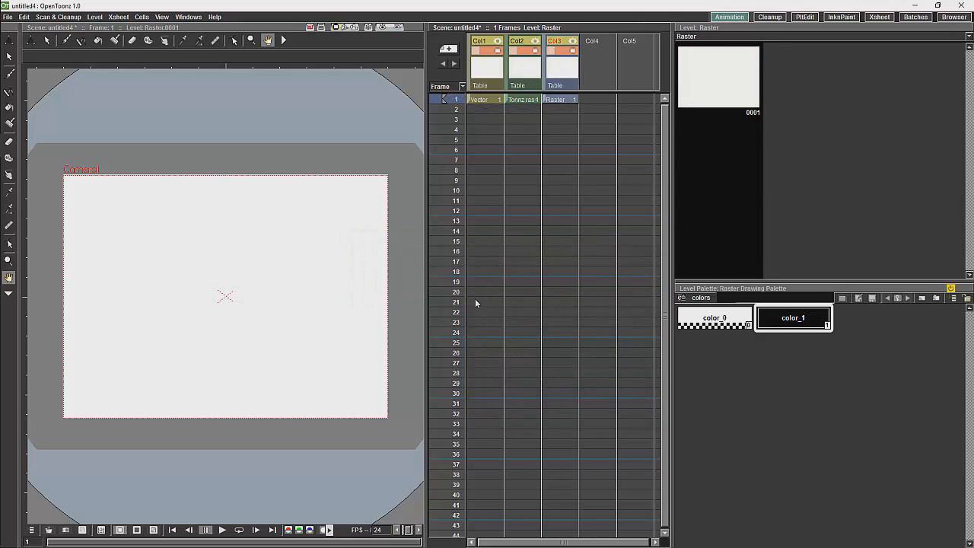
mouse_move(490, 311)
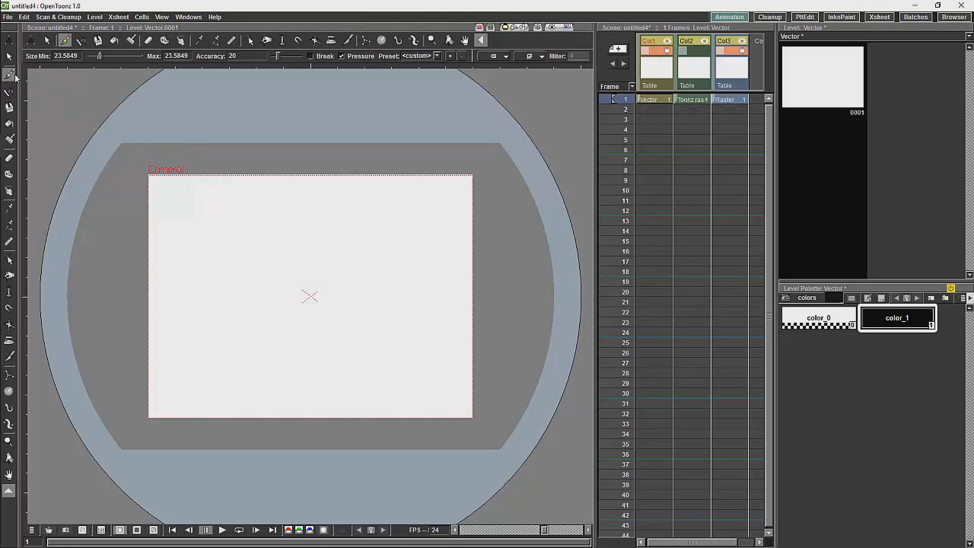
- Draw a tall vertical stroke and a bottom curl on the Vector level, adjusting brush thickness
drag(189, 200, 189, 247)
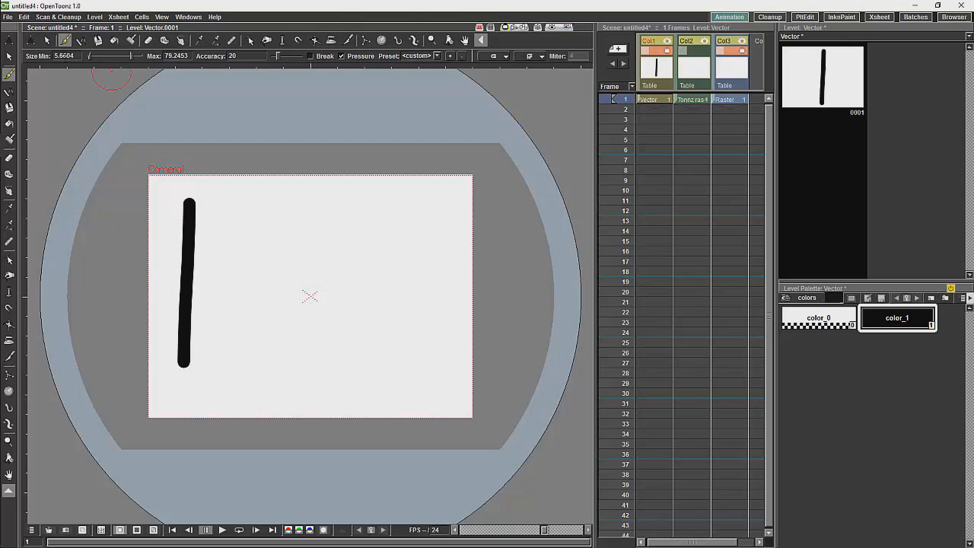
drag(228, 343, 243, 393)
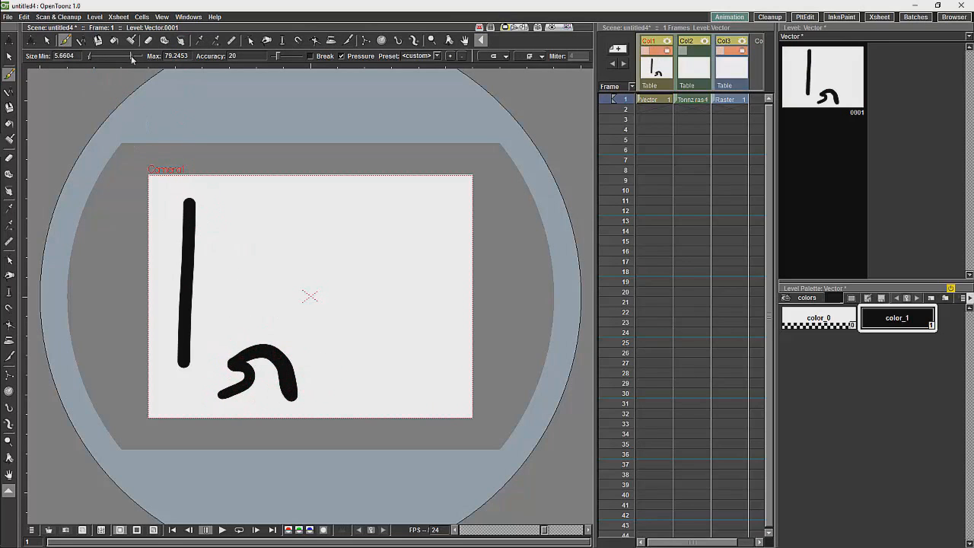
drag(131, 61, 97, 61)
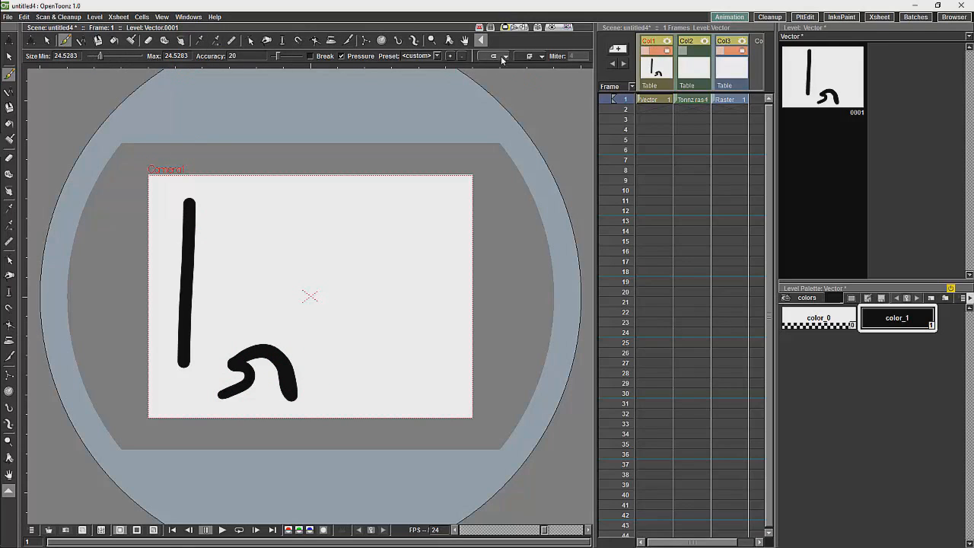
click(502, 56)
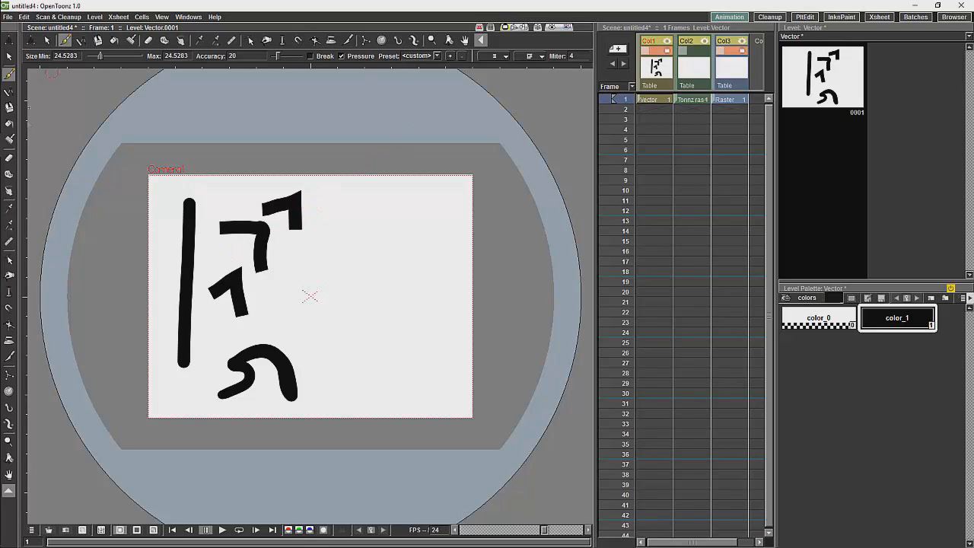
mouse_move(160, 173)
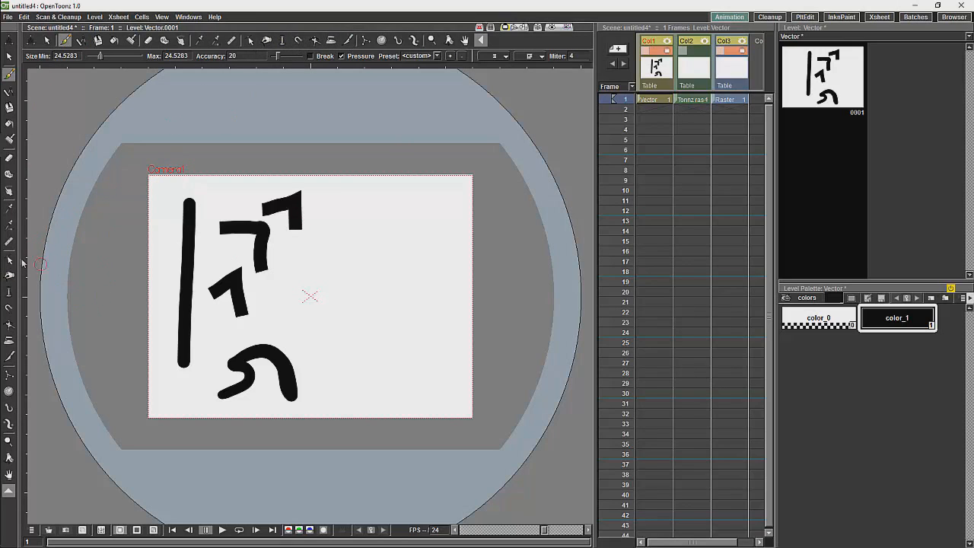
- With the Control Point Editor, bend the curl into a loop and stretch the upper strokes wavy
click(266, 39)
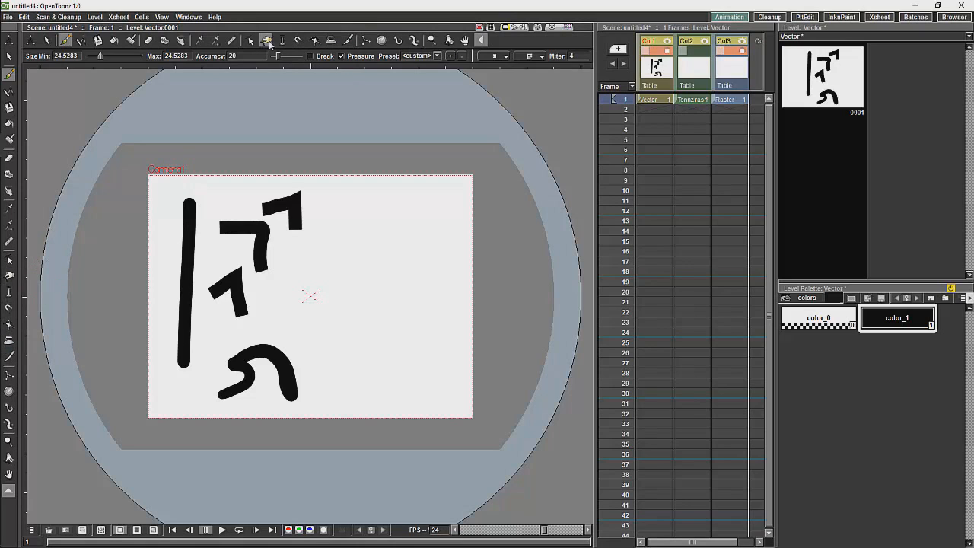
click(249, 39)
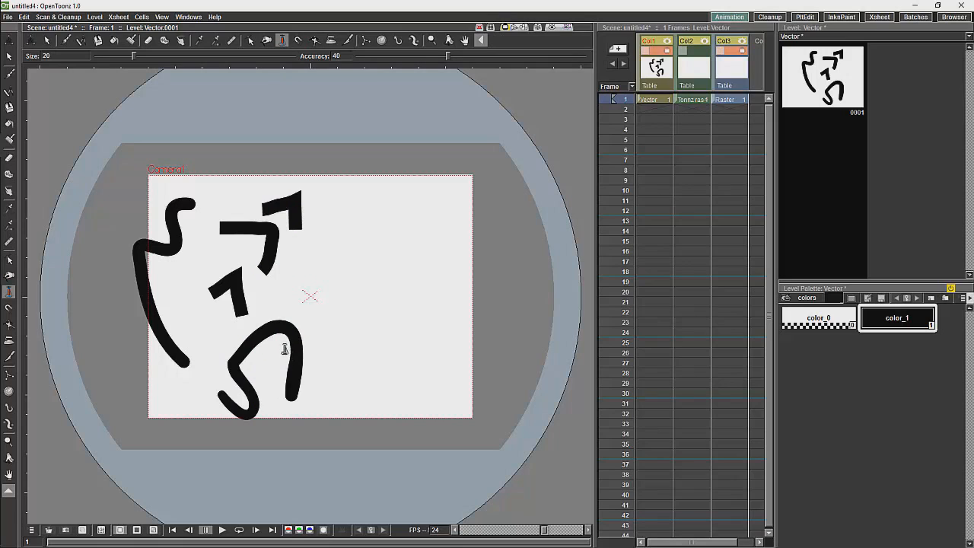
click(242, 349)
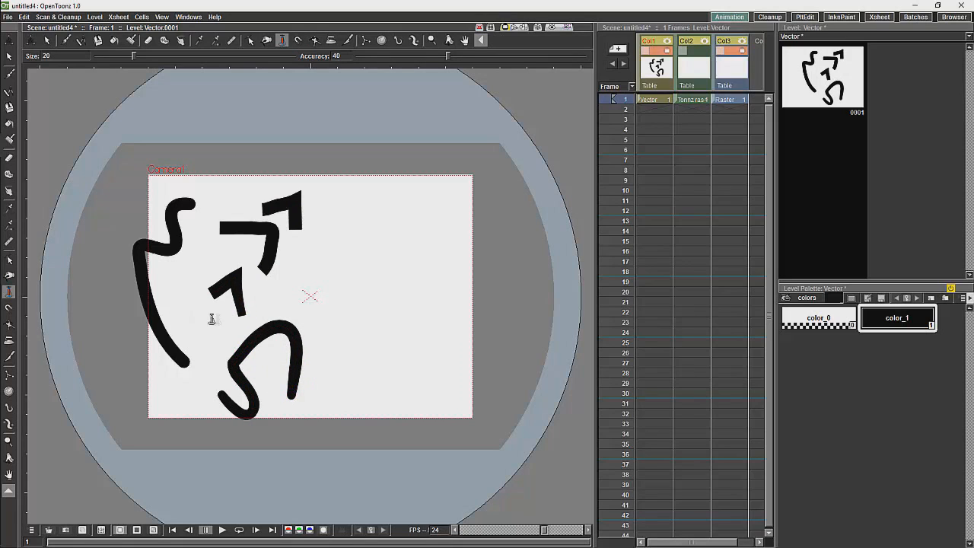
click(244, 297)
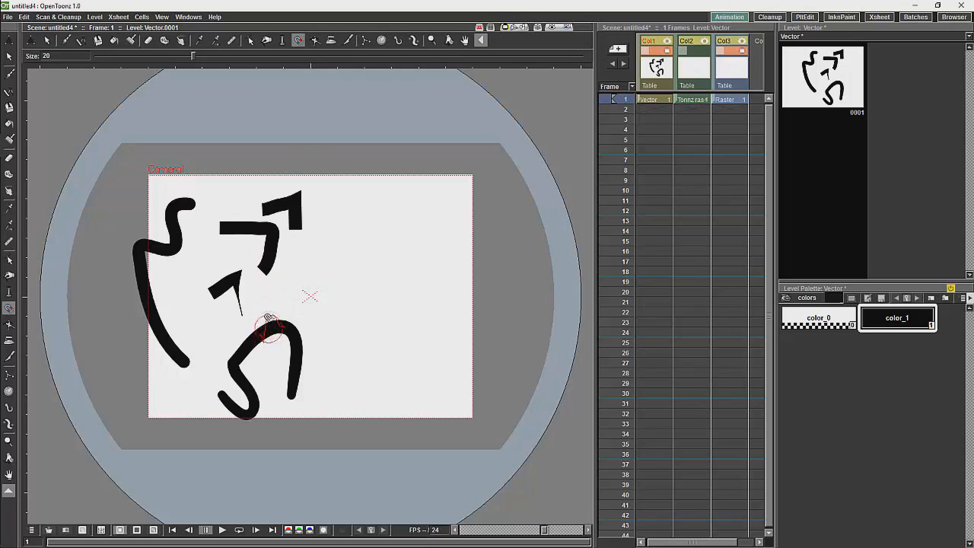
drag(271, 315, 251, 388)
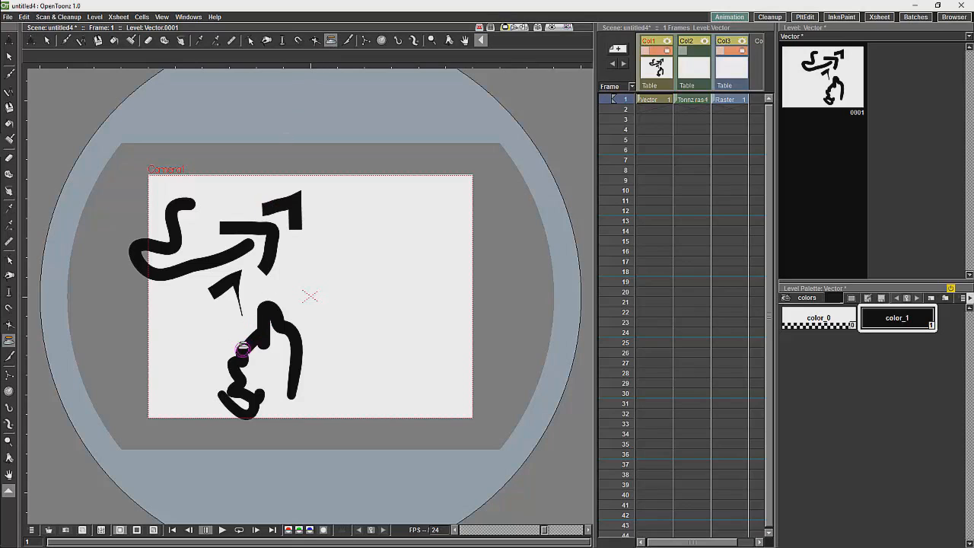
drag(242, 350, 240, 393)
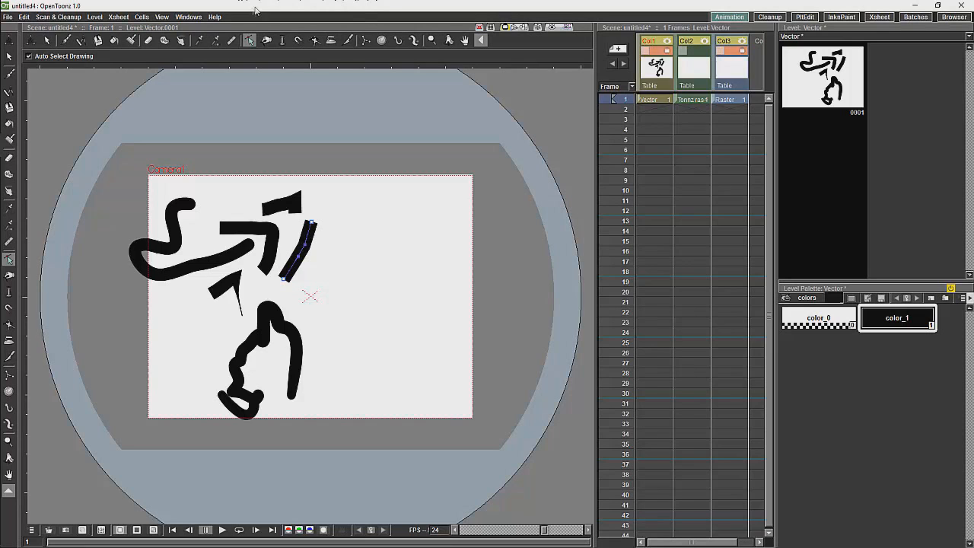
- Show the Style Editor panel from the Windows menu
click(189, 17)
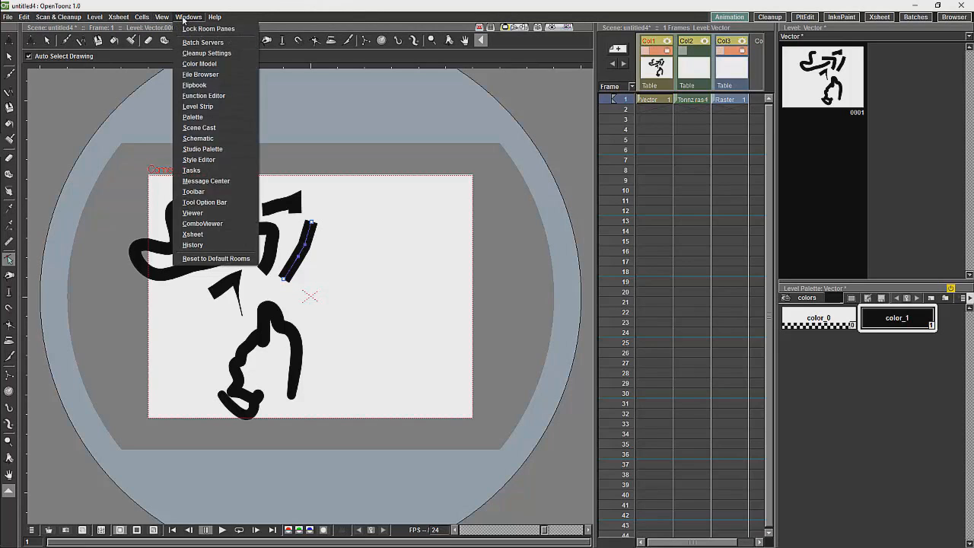
mouse_move(181, 11)
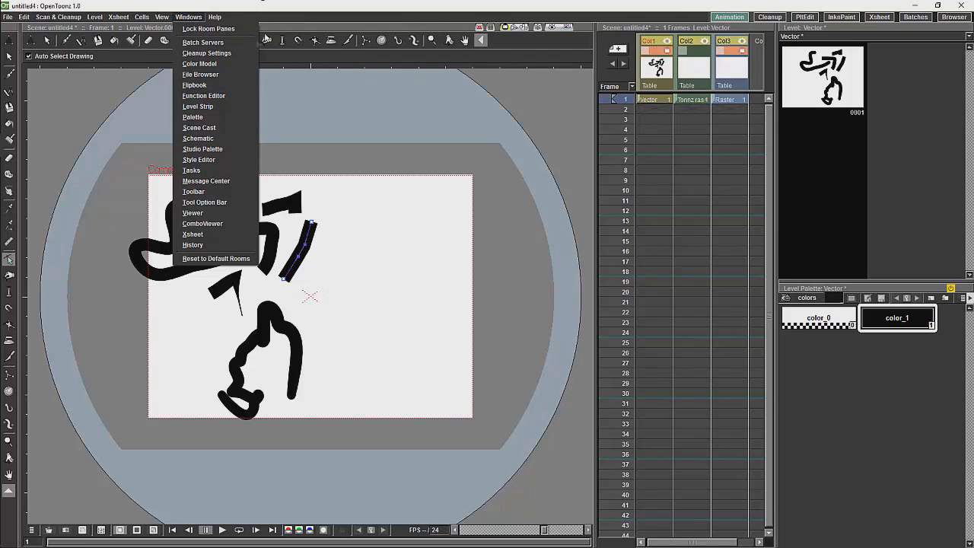
mouse_move(198, 159)
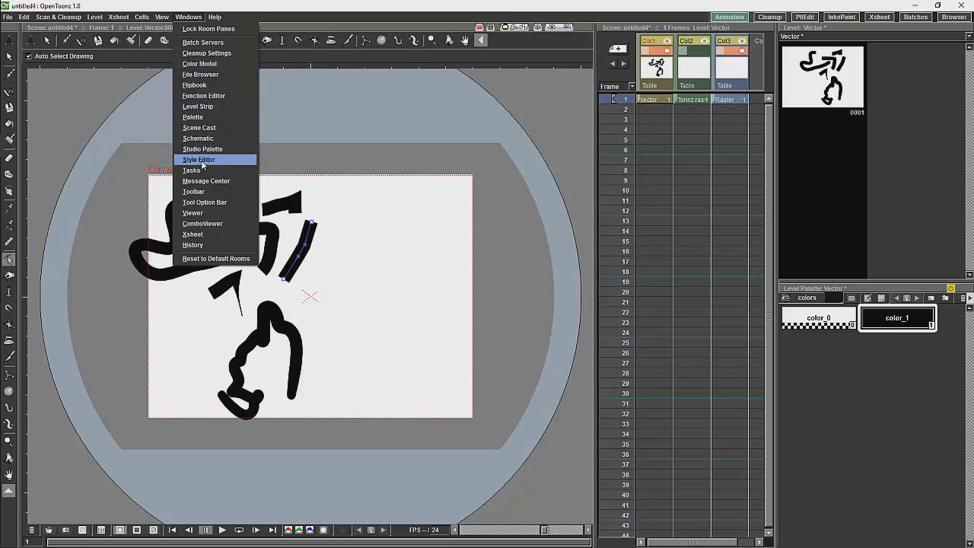
mouse_move(198, 64)
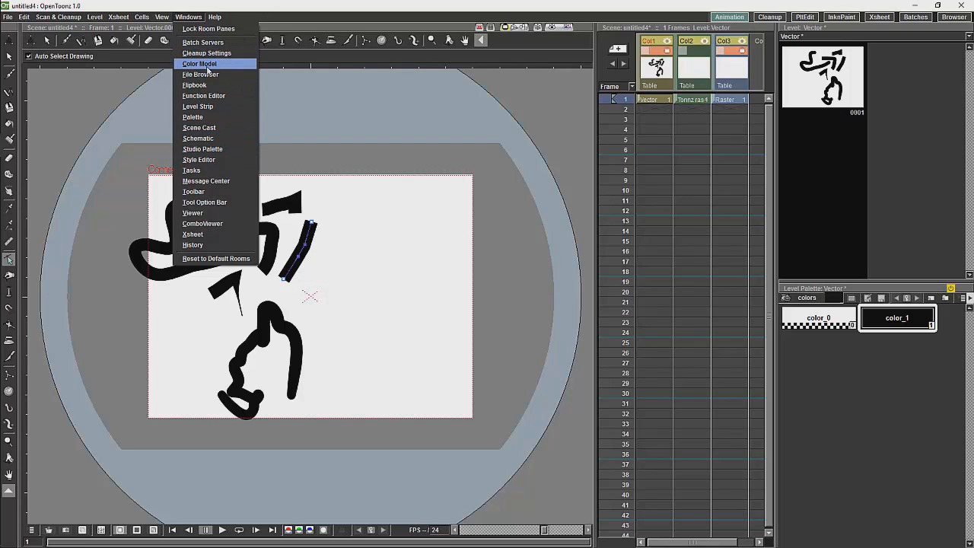
mouse_move(201, 75)
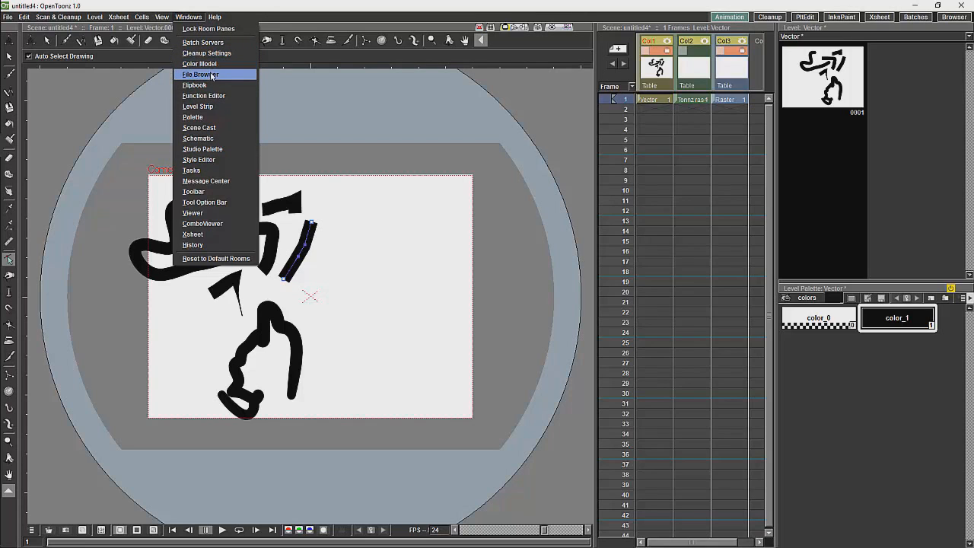
mouse_move(195, 85)
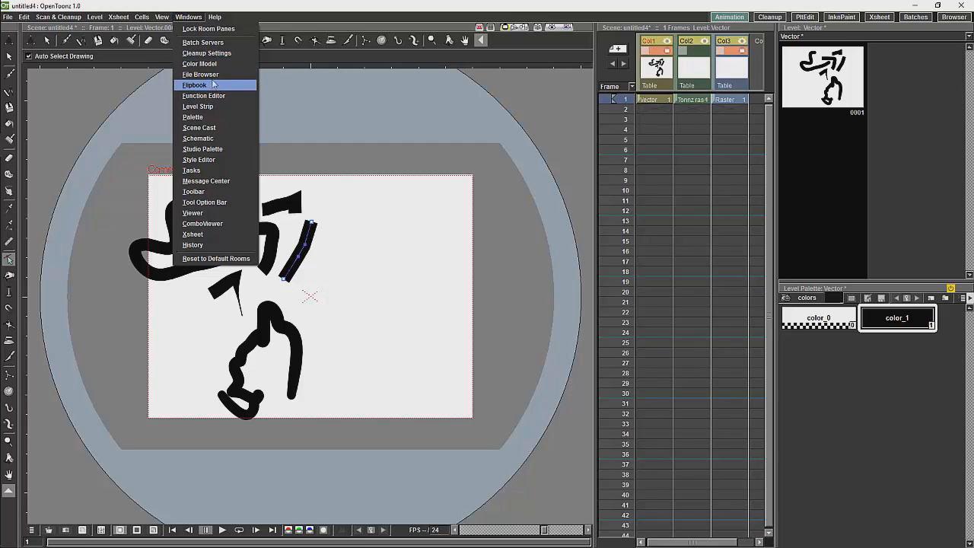
mouse_move(200, 74)
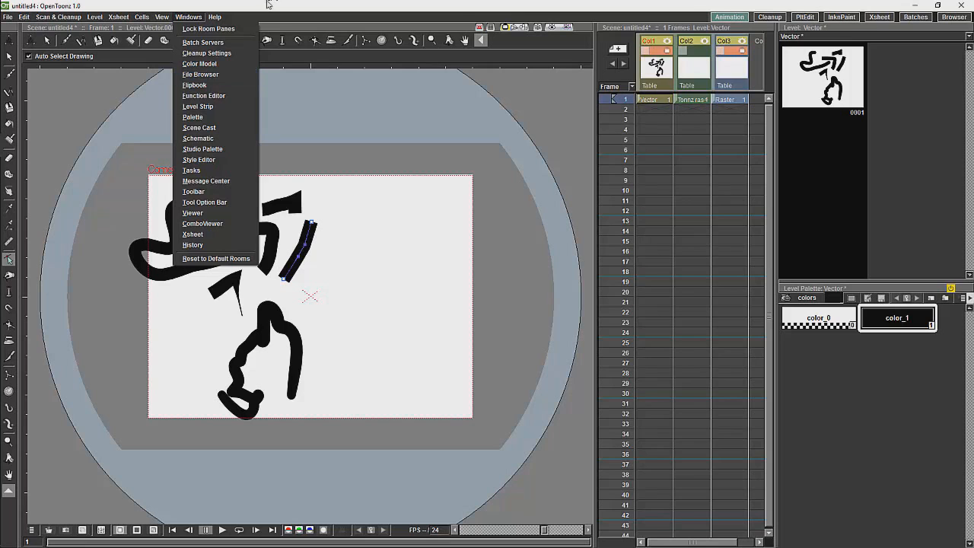
click(198, 159)
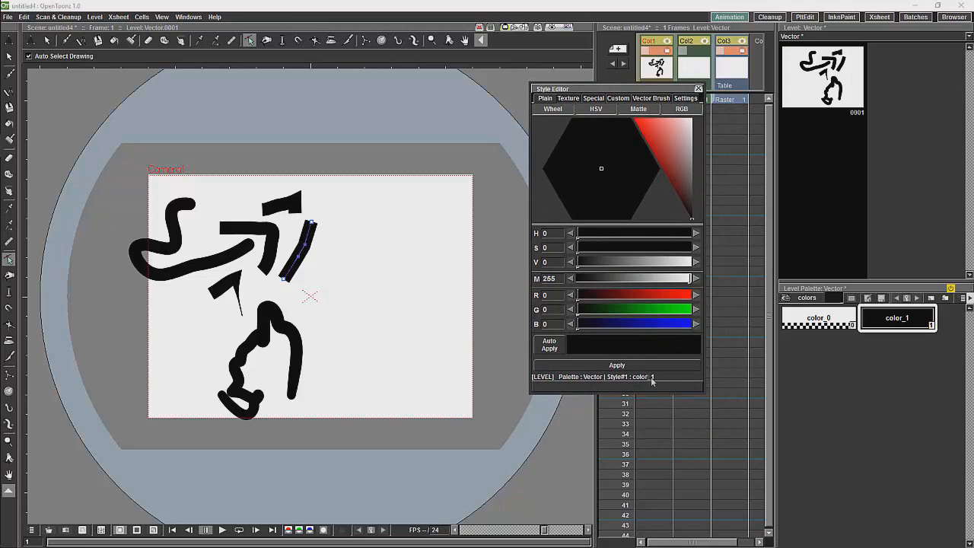
mouse_move(607, 348)
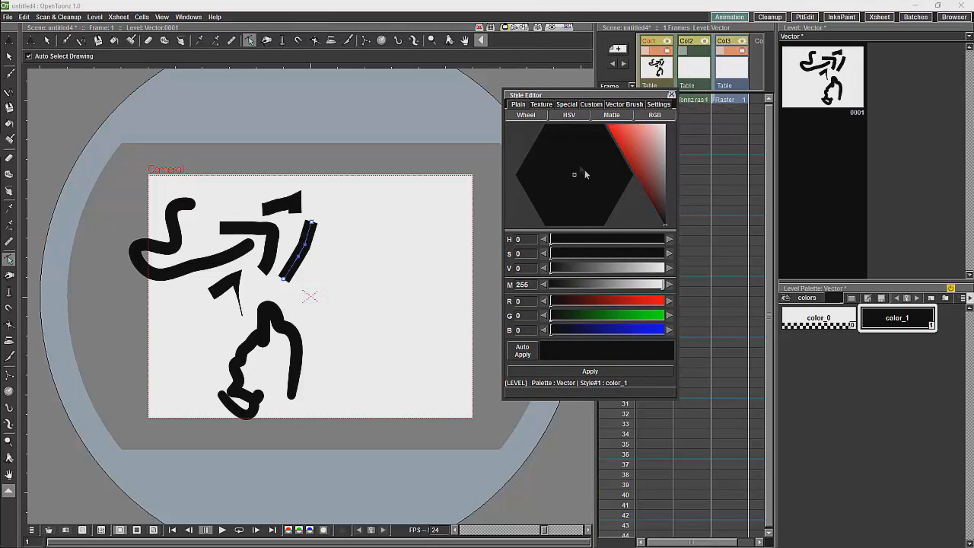
- Make color_1 blue so all strokes turn blue, and add color_2 to the level palette
click(612, 116)
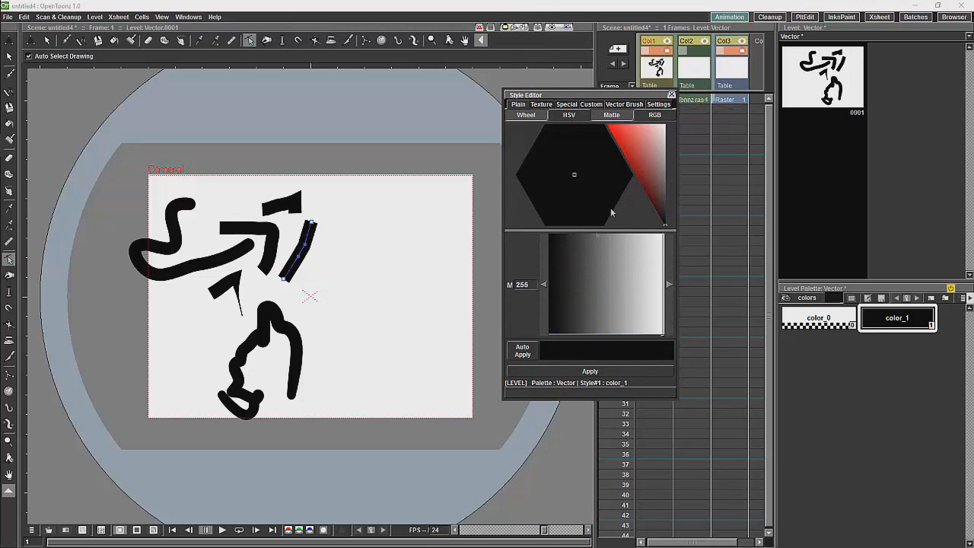
click(609, 177)
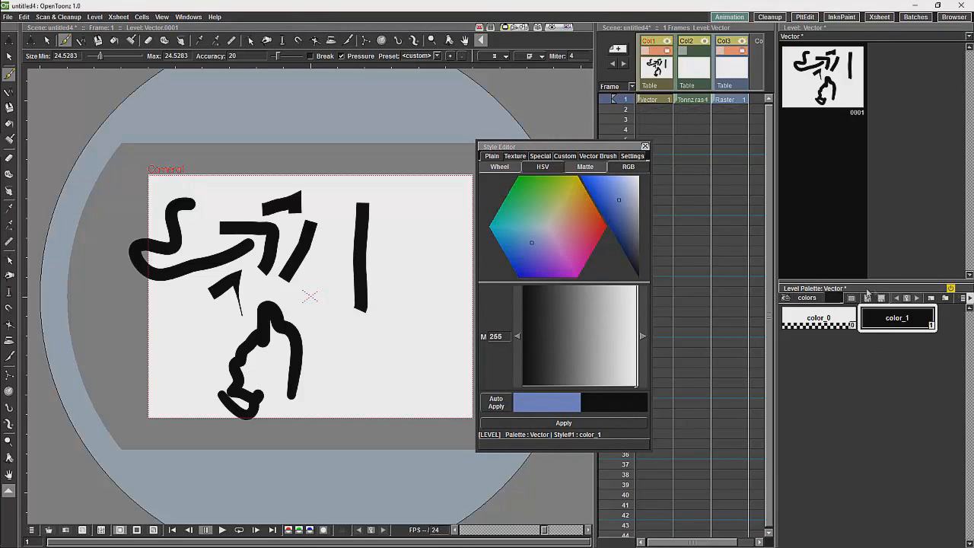
mouse_move(947, 318)
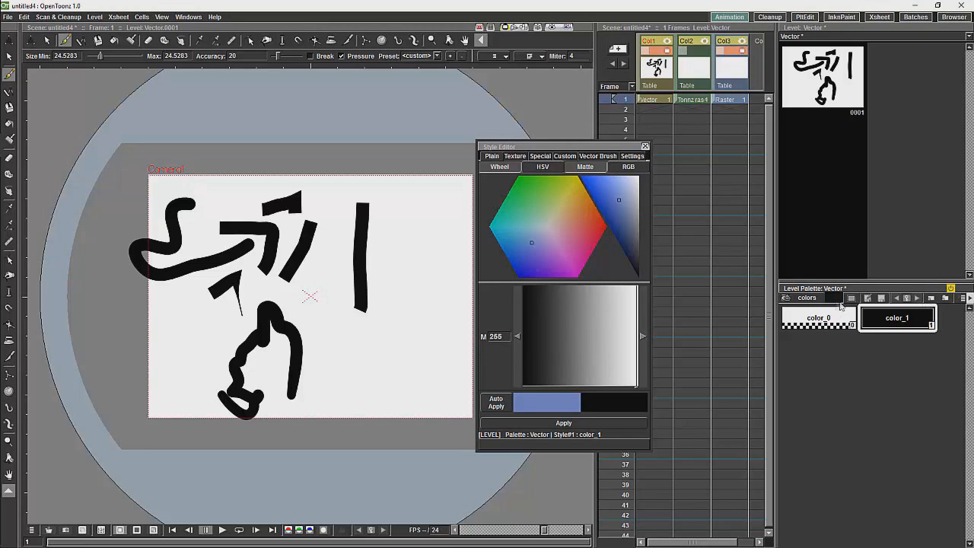
click(819, 318)
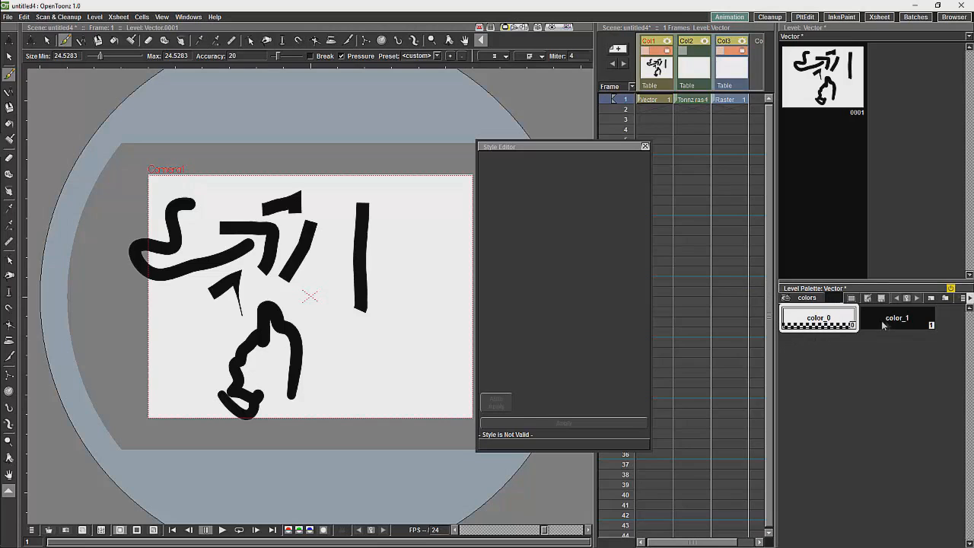
click(896, 318)
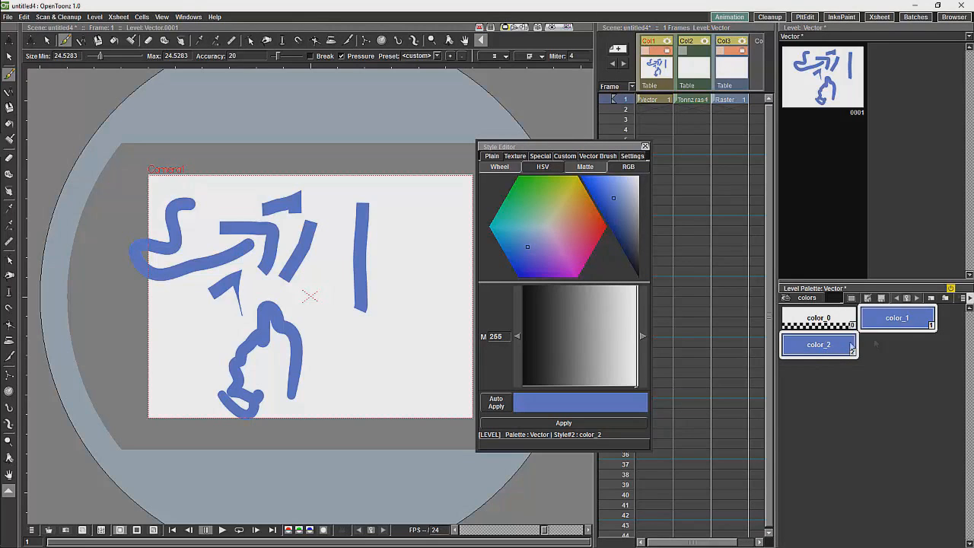
- Lower color_2 alpha to 80 and draw a translucent purple test stroke on the right
right_click(819, 344)
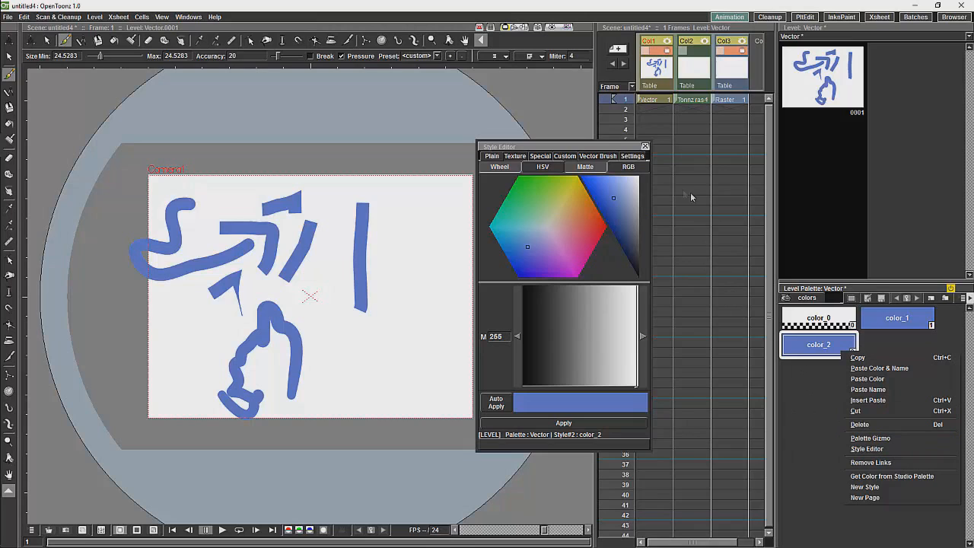
mouse_move(554, 300)
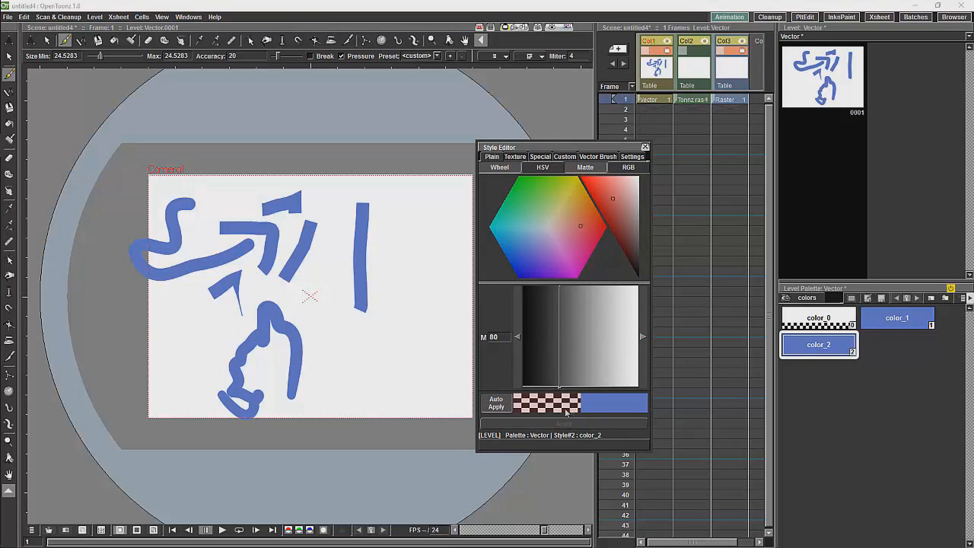
click(581, 228)
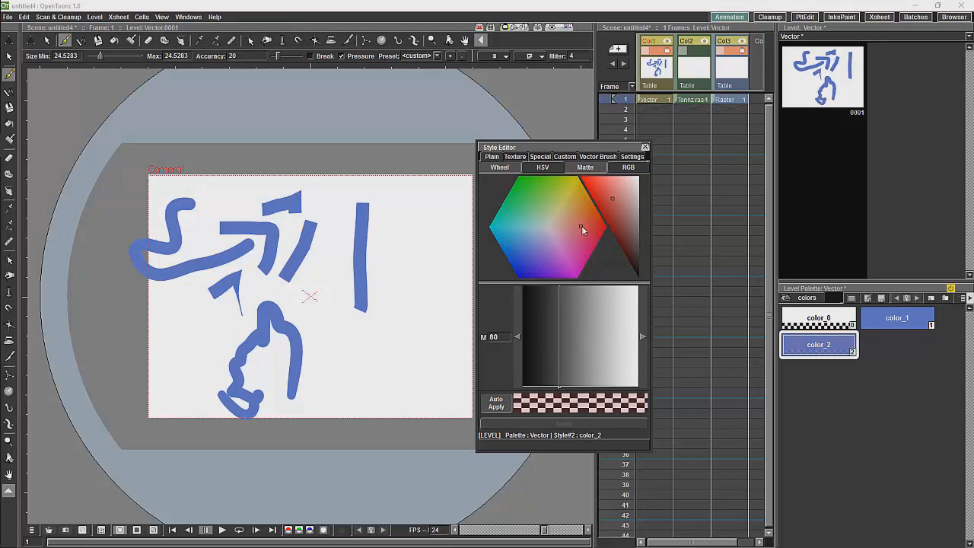
click(582, 228)
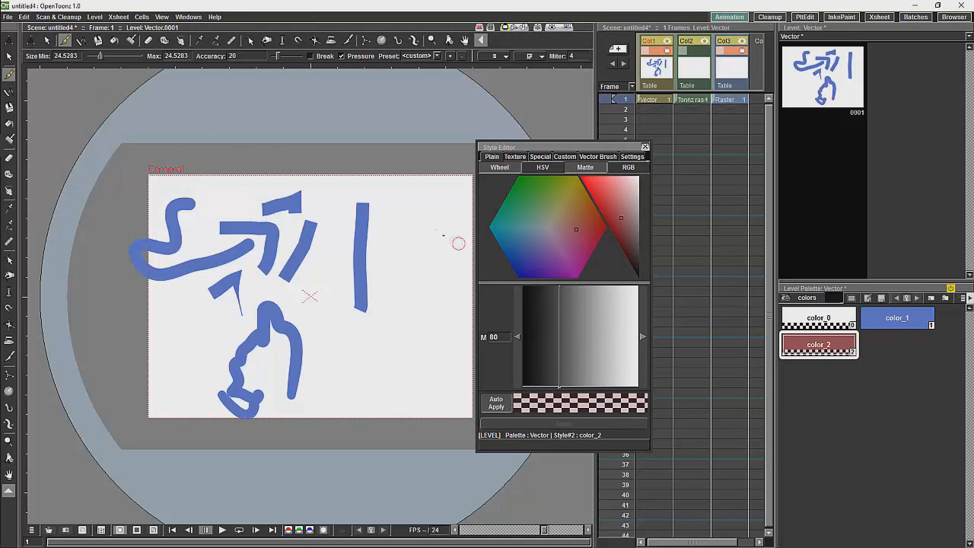
drag(411, 221, 411, 350)
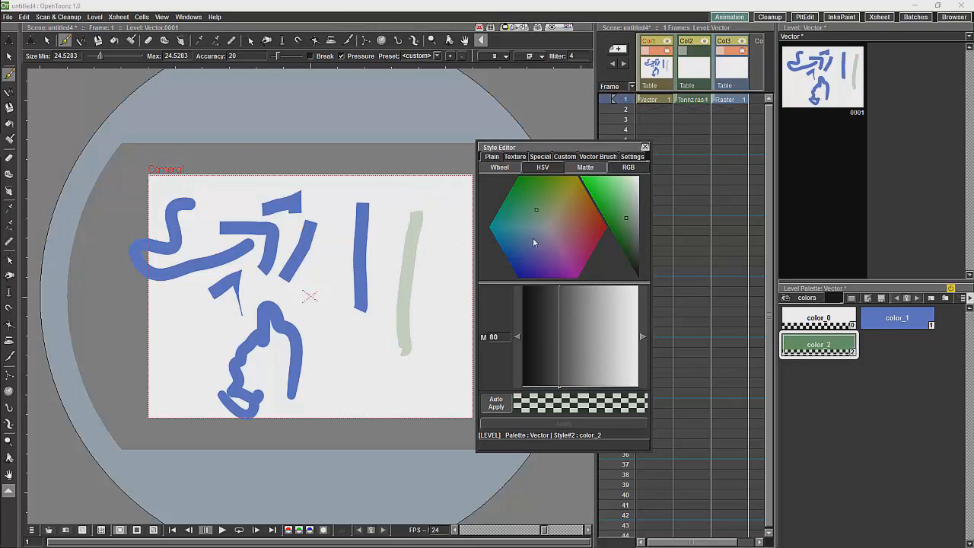
click(606, 201)
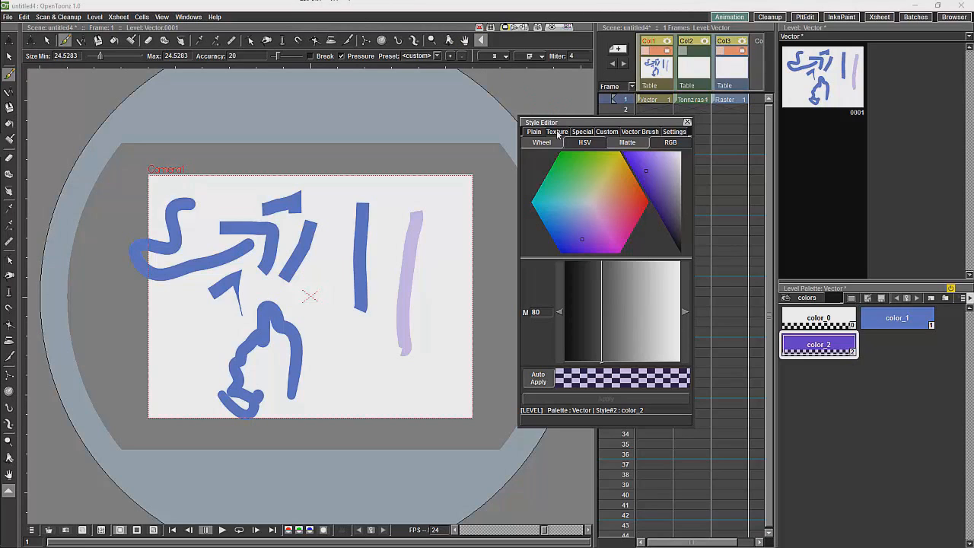
- Apply a blue texture style to color_2 and draw a textured test stroke
click(557, 131)
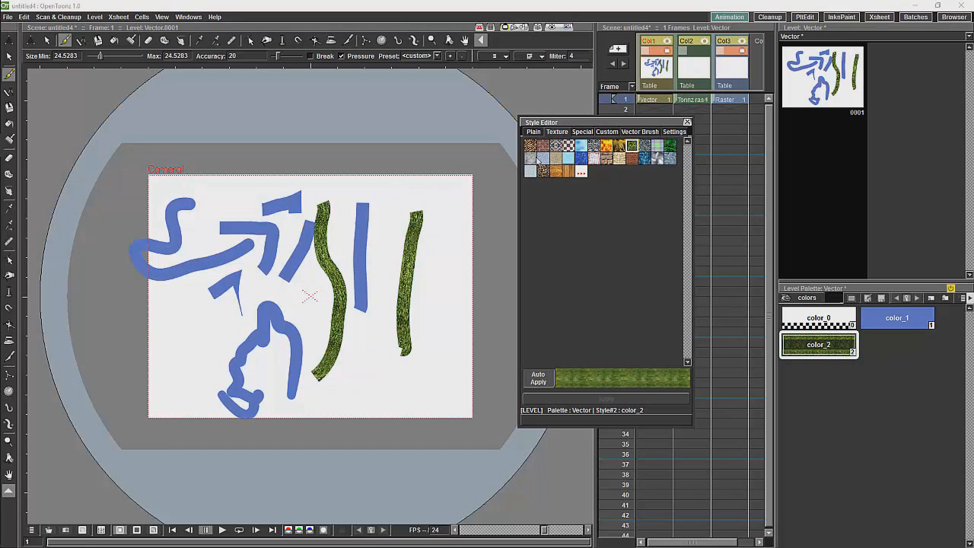
click(582, 157)
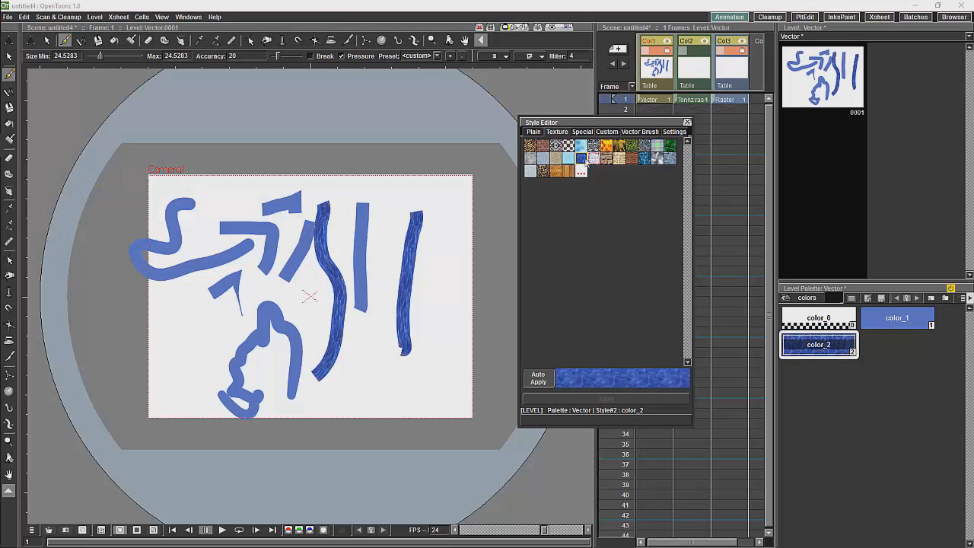
click(566, 170)
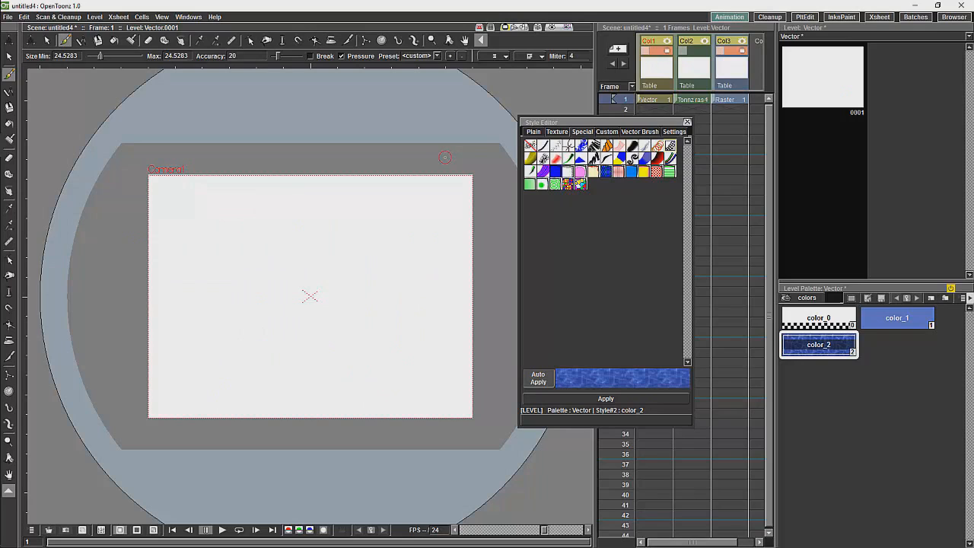
mouse_move(442, 157)
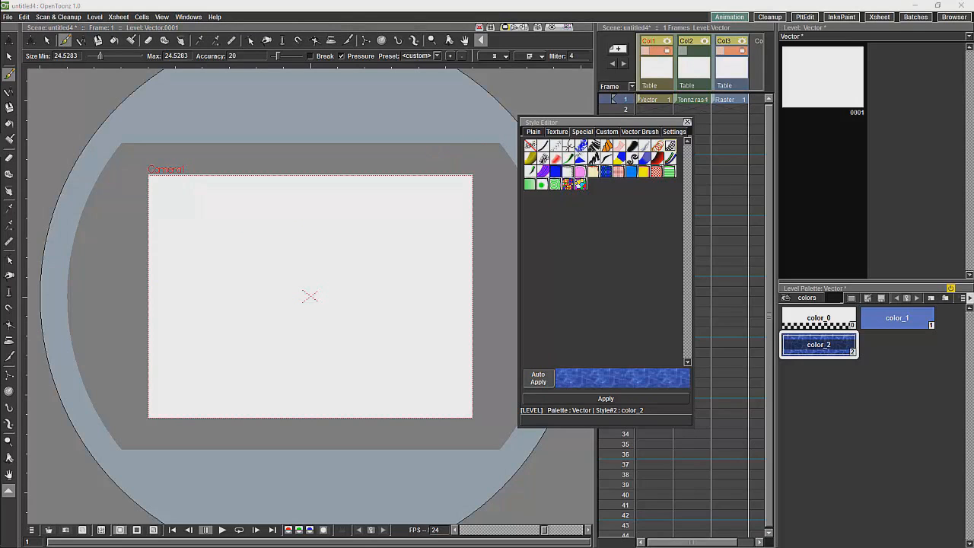
drag(189, 194, 201, 304)
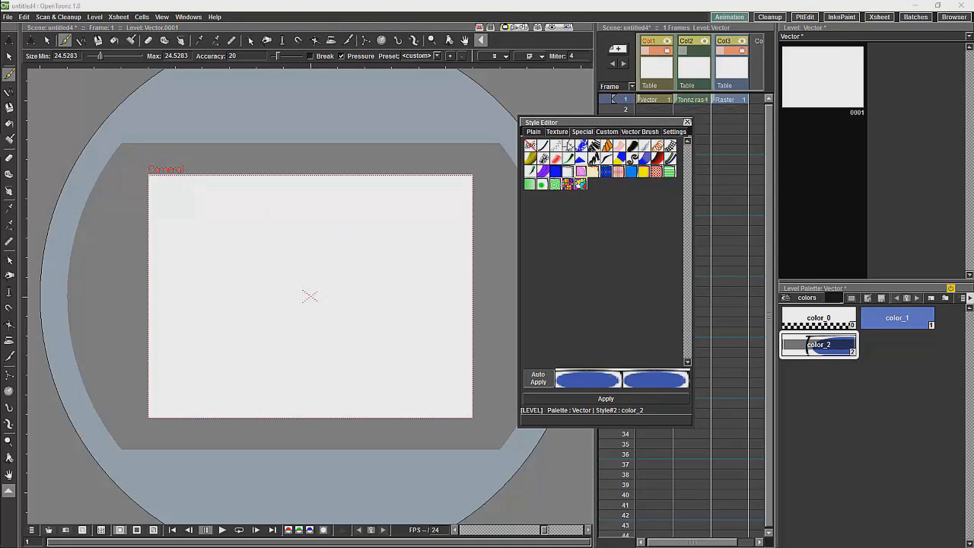
- Try chain-pattern and vector brush styles on test strokes, then return color_2 to plain red
drag(190, 194, 195, 378)
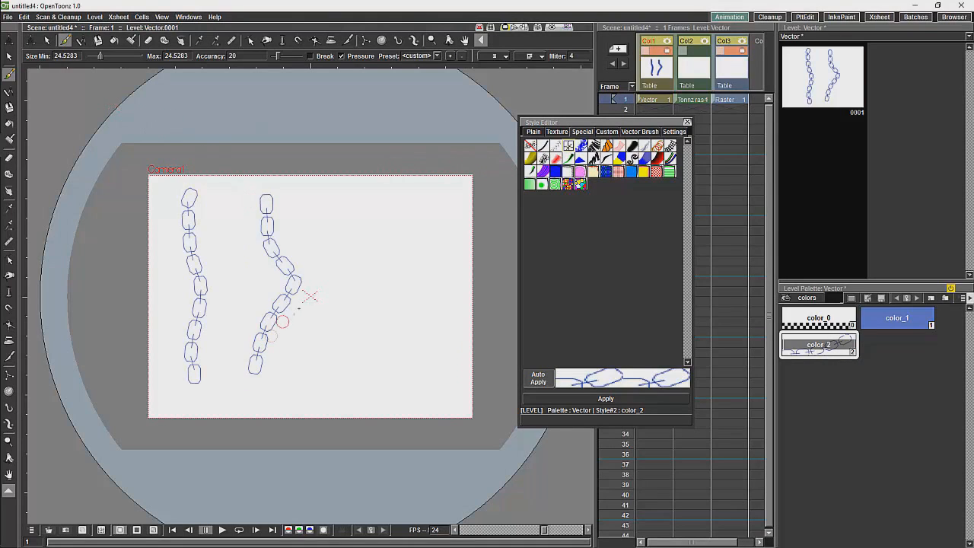
click(606, 131)
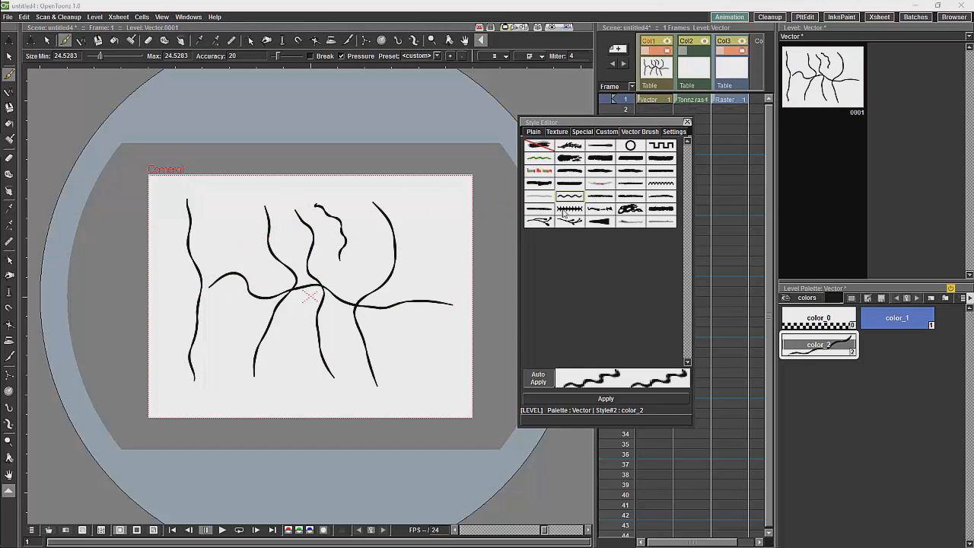
click(570, 198)
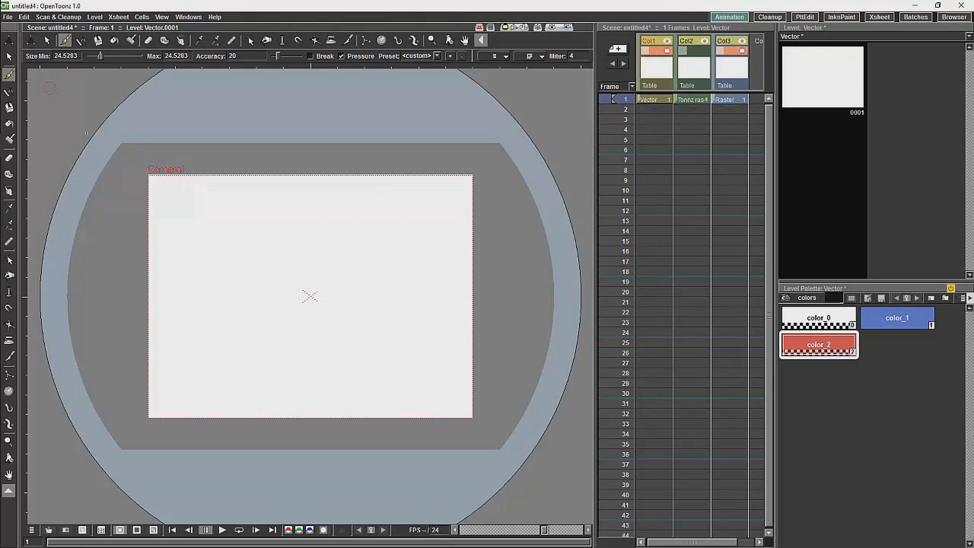
- Draw a red rectangle outline with line-to-line joining and fill the closed shape blue
drag(177, 197, 201, 365)
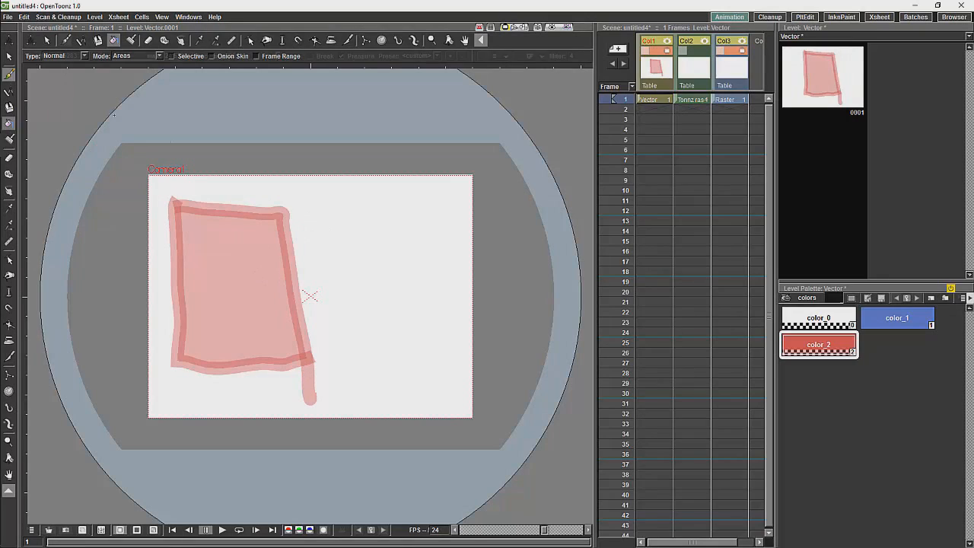
click(10, 274)
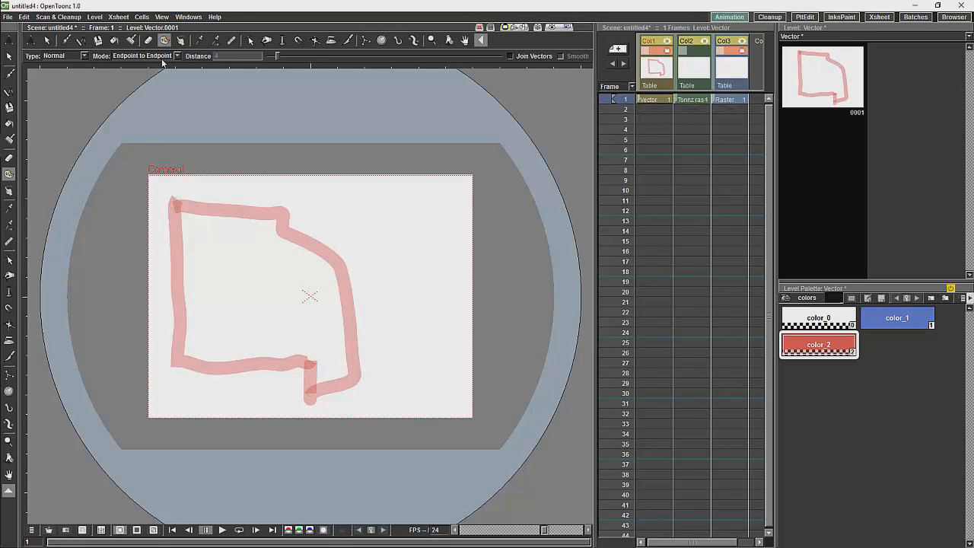
click(145, 55)
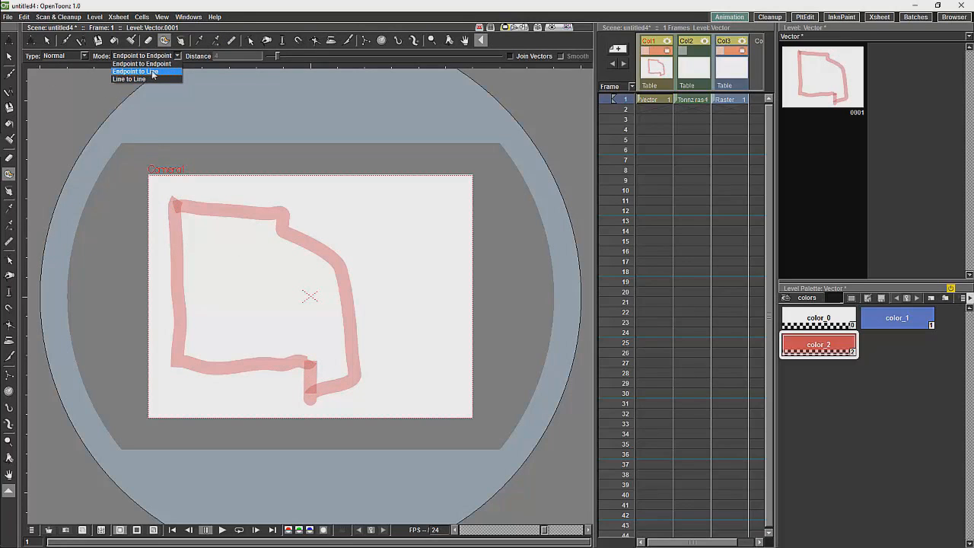
click(127, 79)
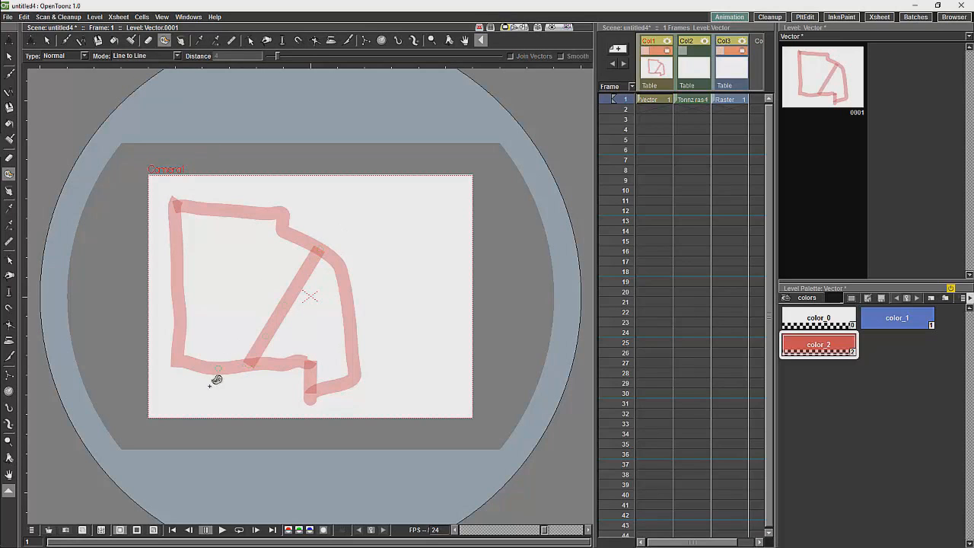
mouse_move(449, 207)
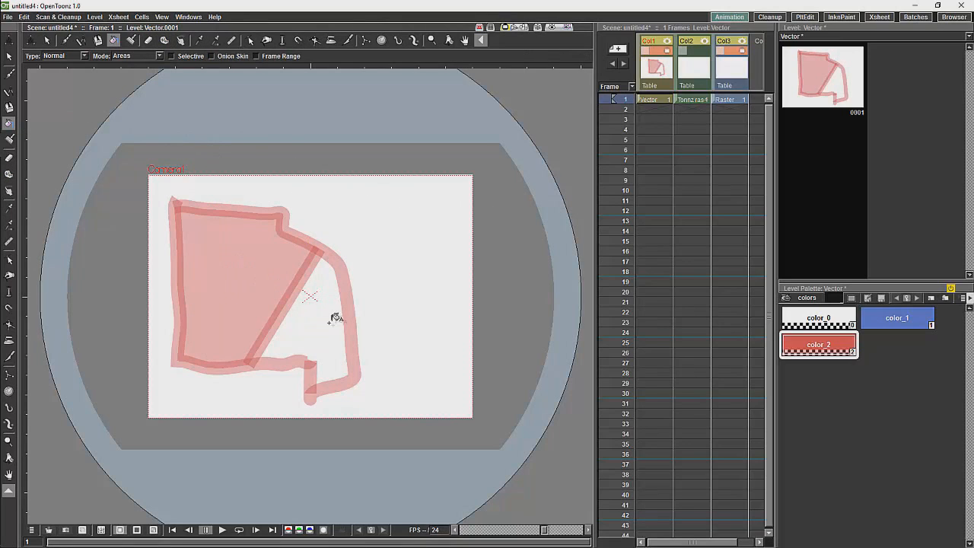
click(897, 318)
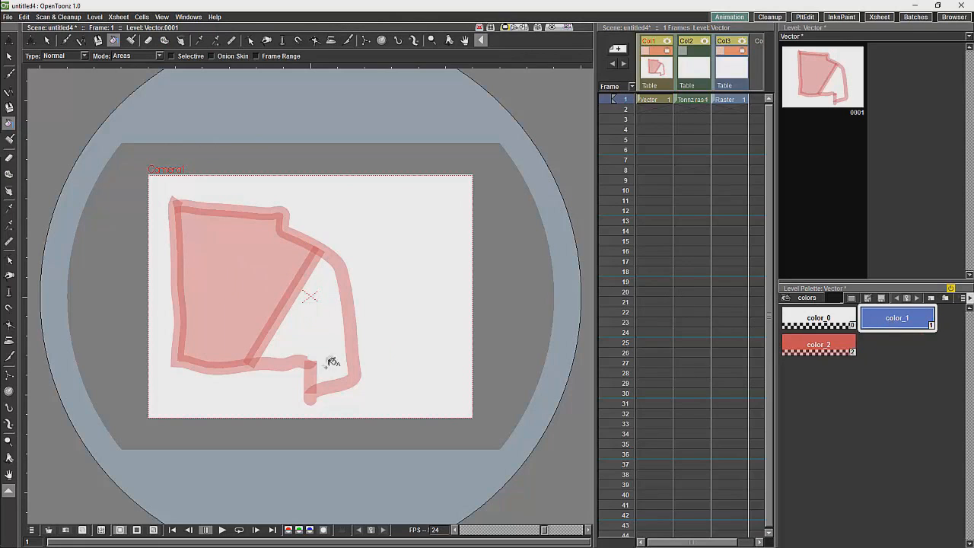
click(247, 258)
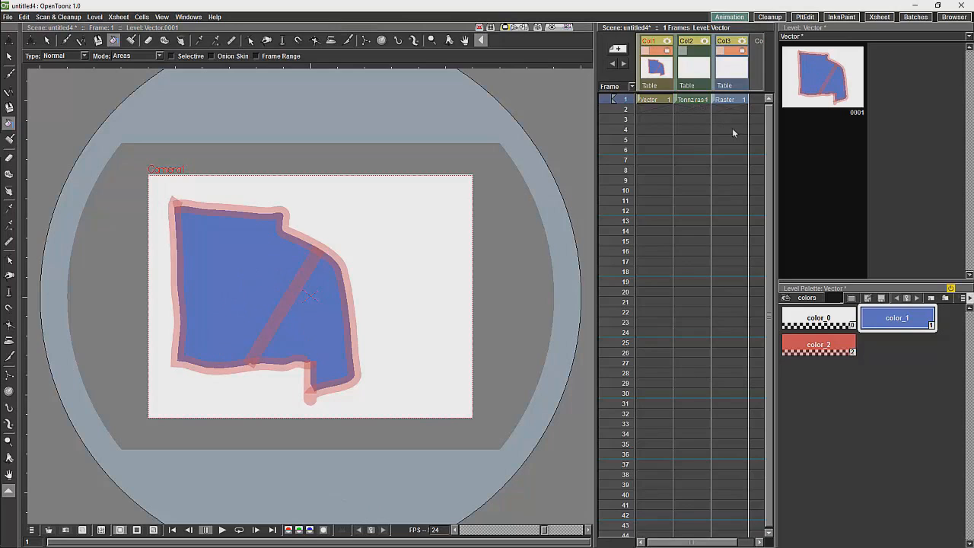
mouse_move(259, 110)
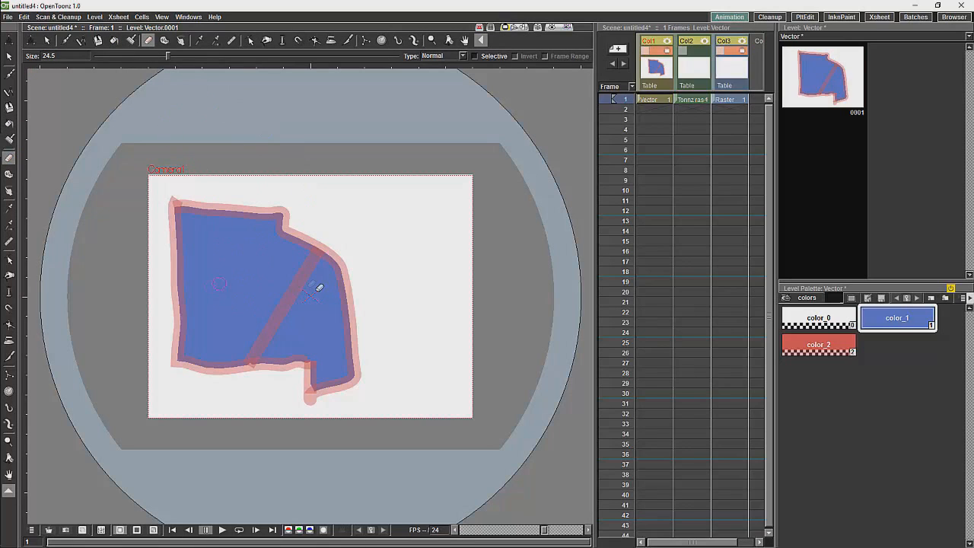
mouse_move(240, 245)
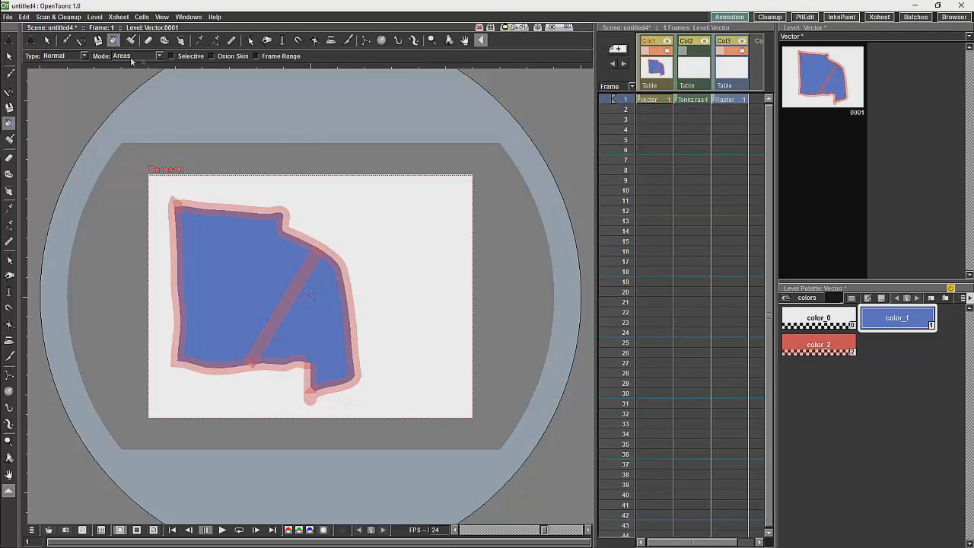
- Set the Fill tool to Areas and clear the blue fill, leaving only the red outline
click(64, 54)
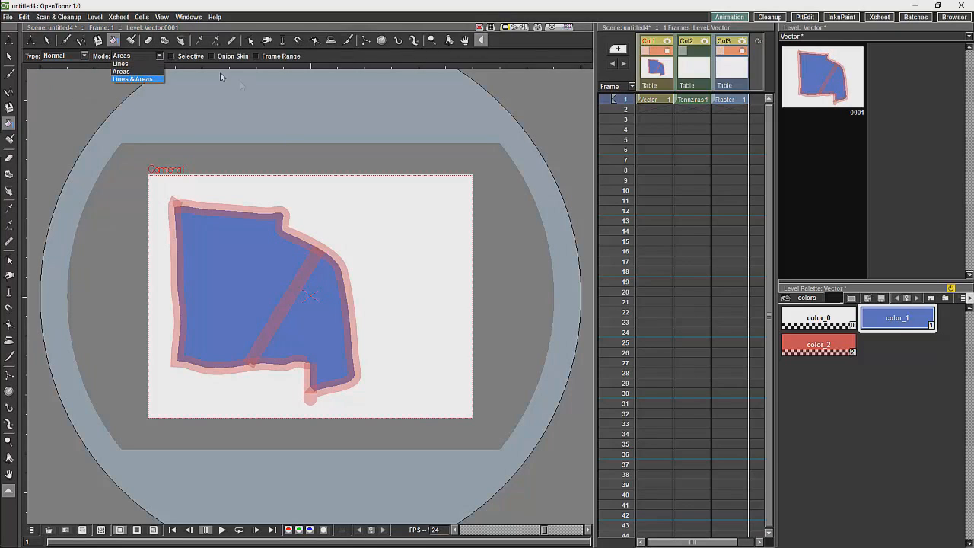
mouse_move(266, 222)
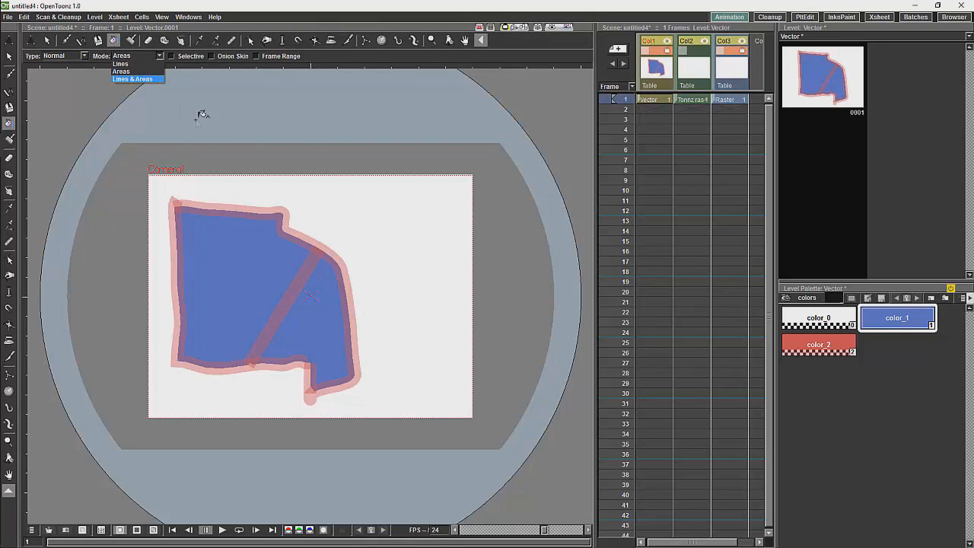
click(122, 71)
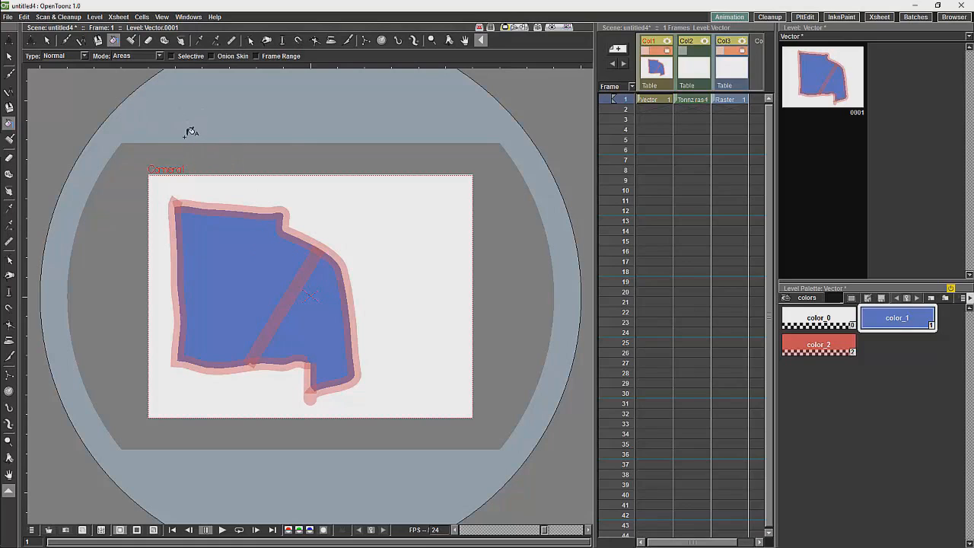
mouse_move(167, 242)
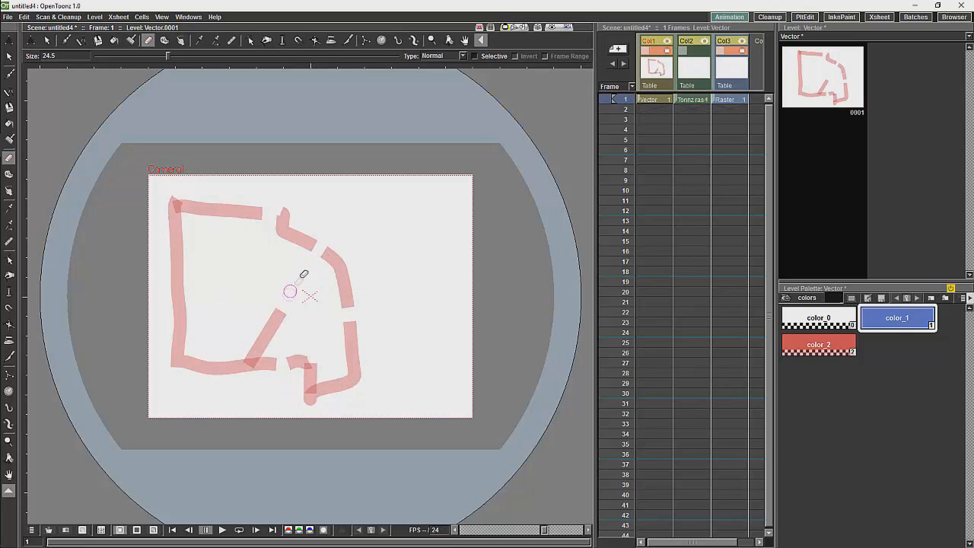
click(305, 297)
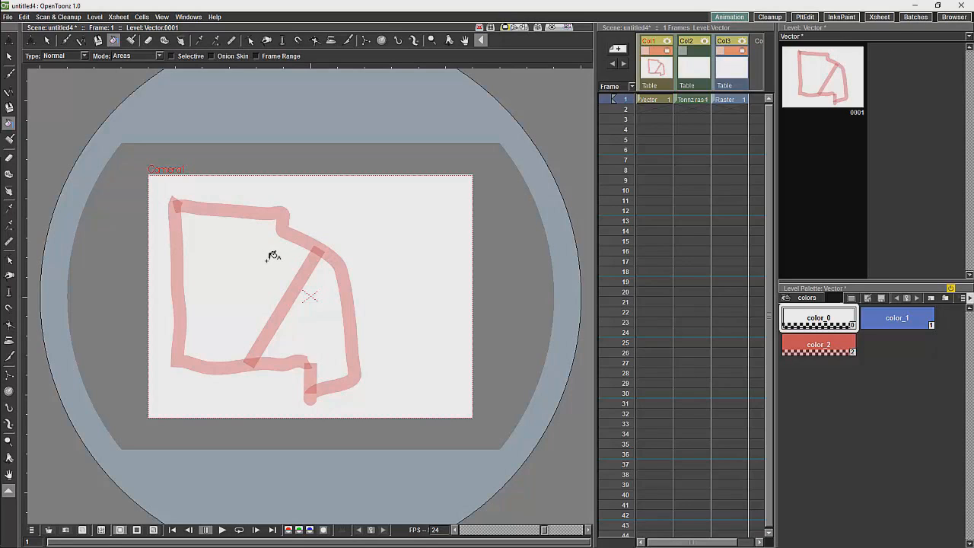
mouse_move(267, 255)
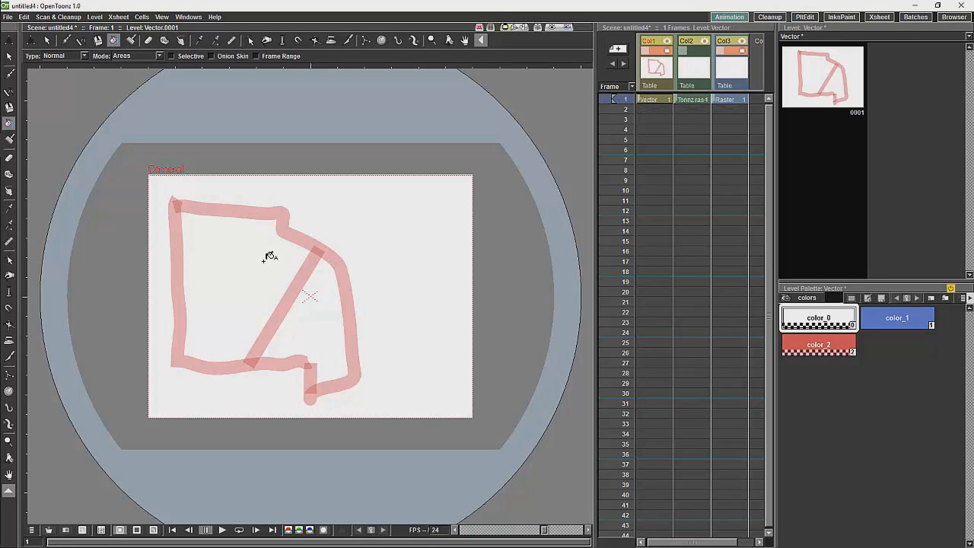
mouse_move(271, 255)
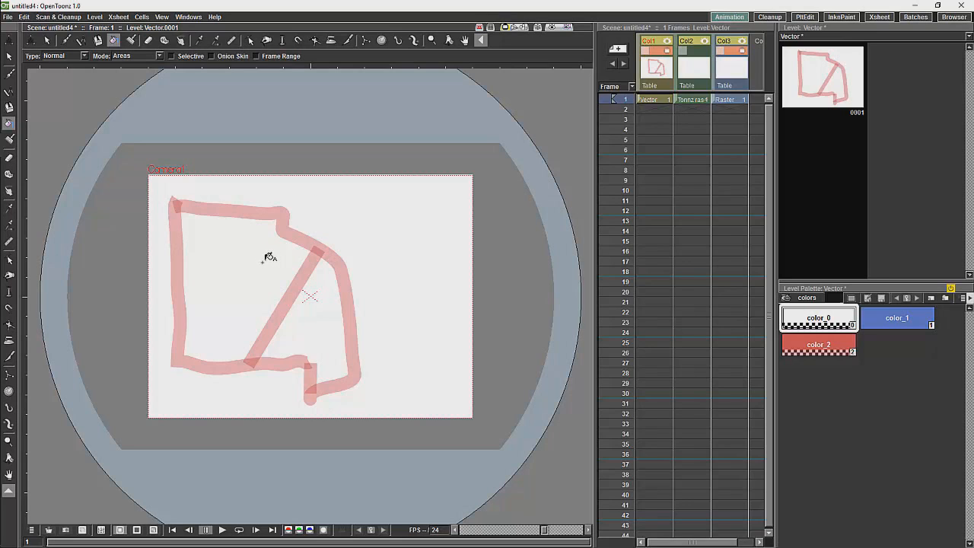
mouse_move(328, 304)
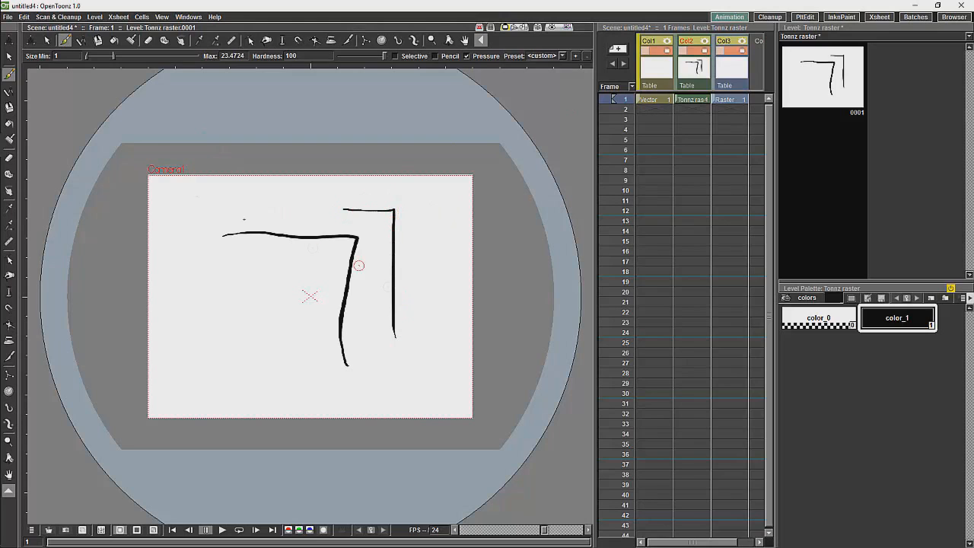
- Draw black pen strokes on the Toonz raster level and recolour their ink style grey
drag(100, 55, 119, 55)
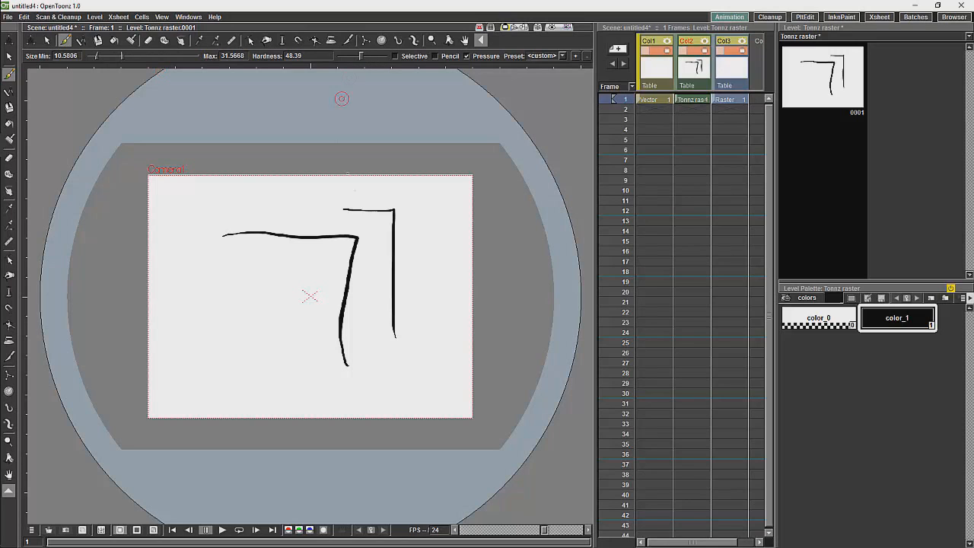
drag(205, 205, 229, 343)
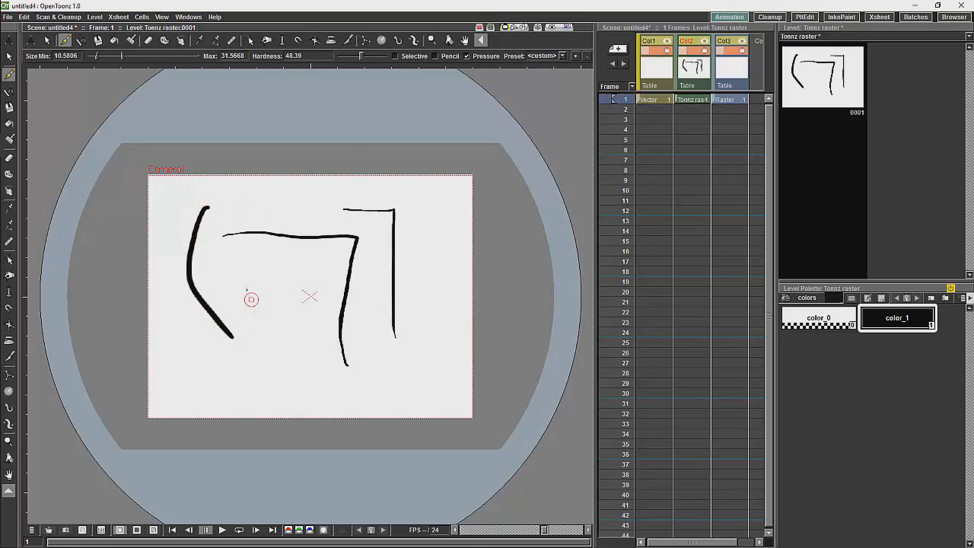
drag(243, 271, 268, 353)
text(8.6)
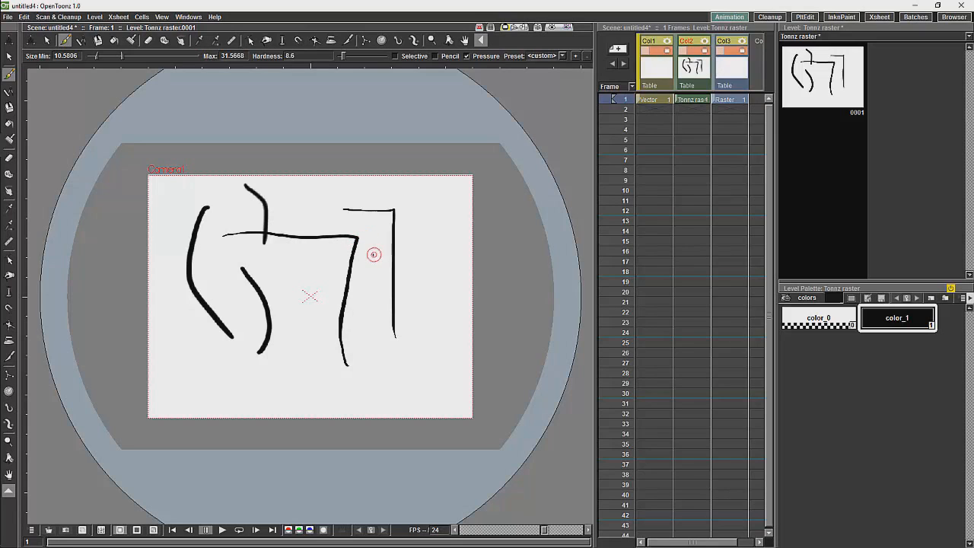
mouse_move(372, 261)
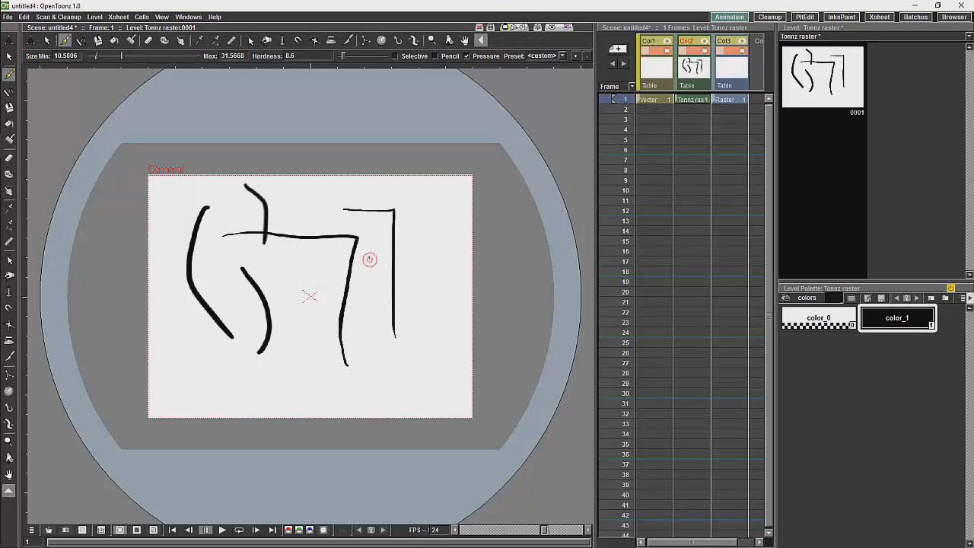
click(896, 318)
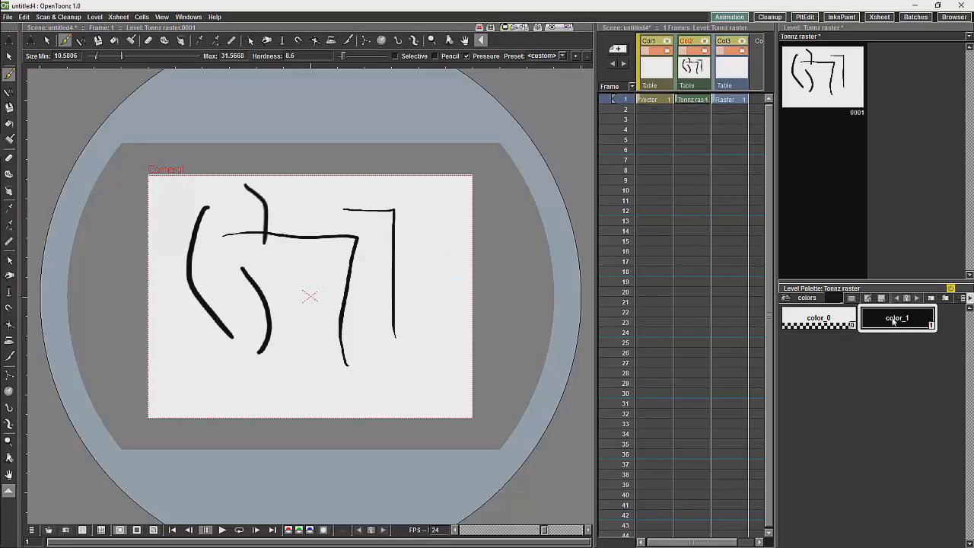
right_click(897, 318)
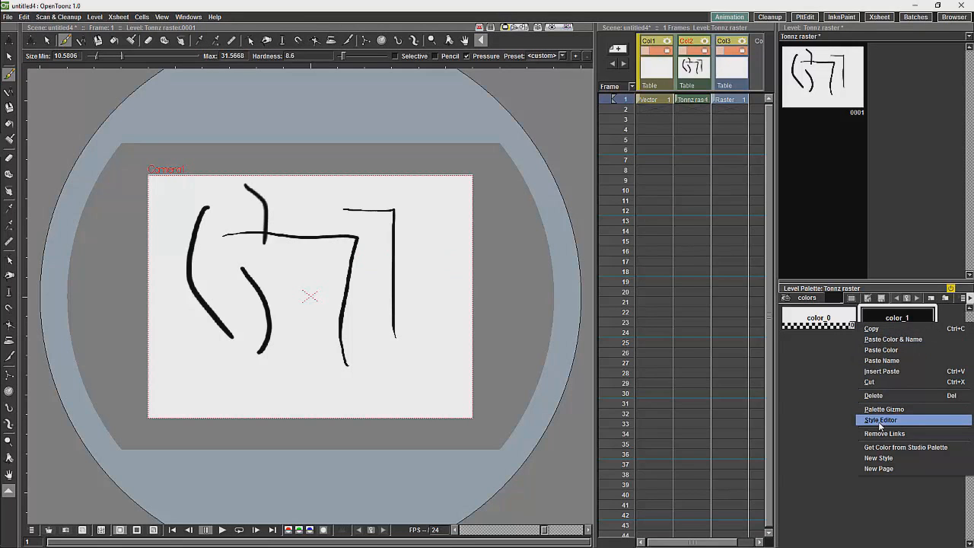
click(880, 420)
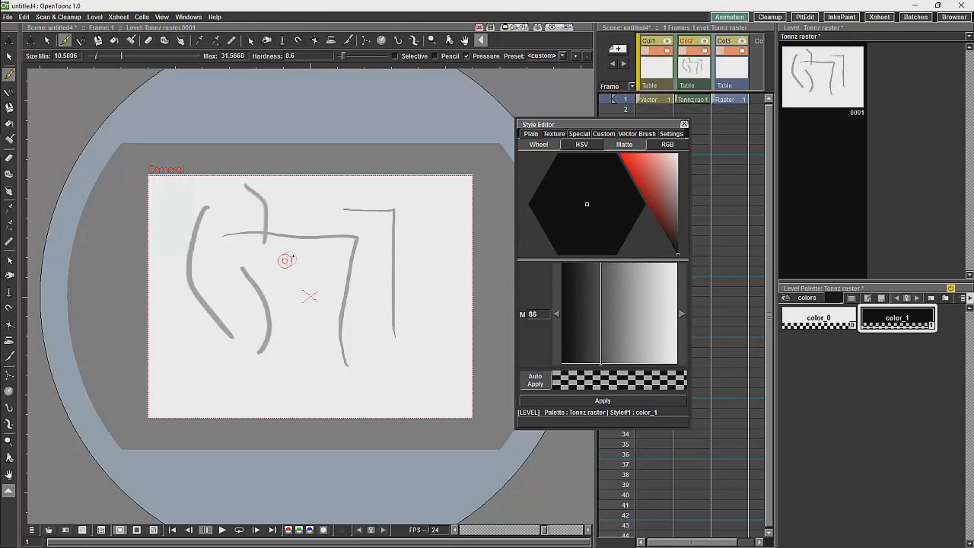
- Draw more grey strokes: a scribbled hatch in the middle and thin lines on the right
drag(287, 260, 296, 366)
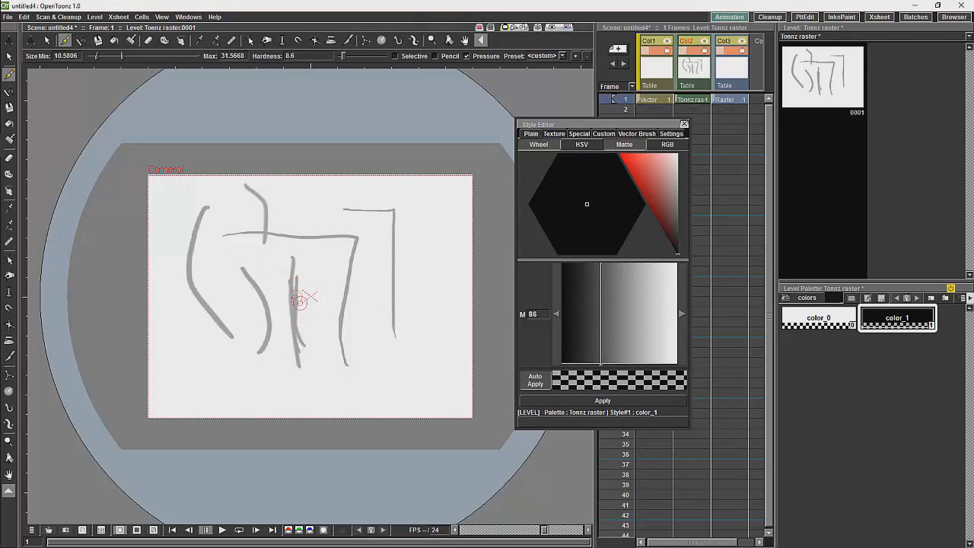
drag(286, 305, 293, 343)
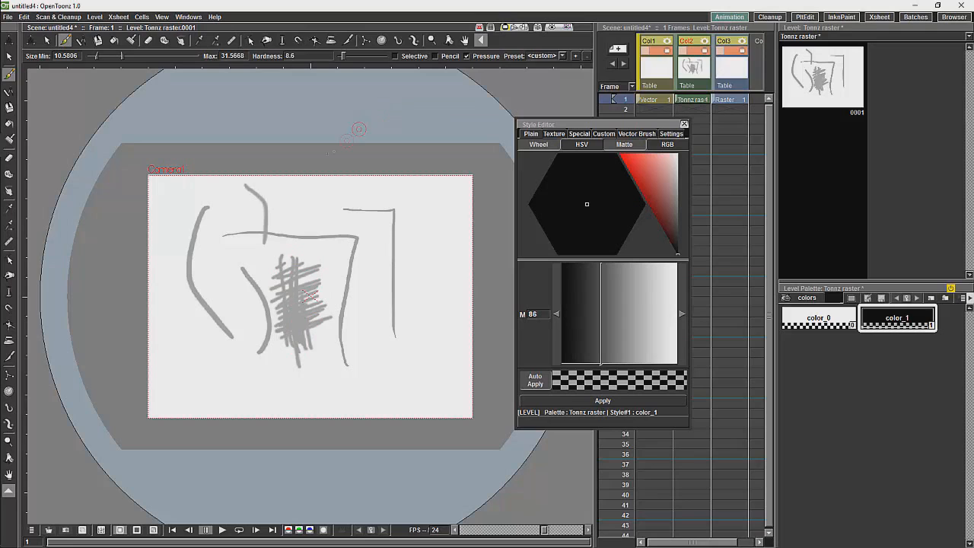
drag(426, 231, 423, 362)
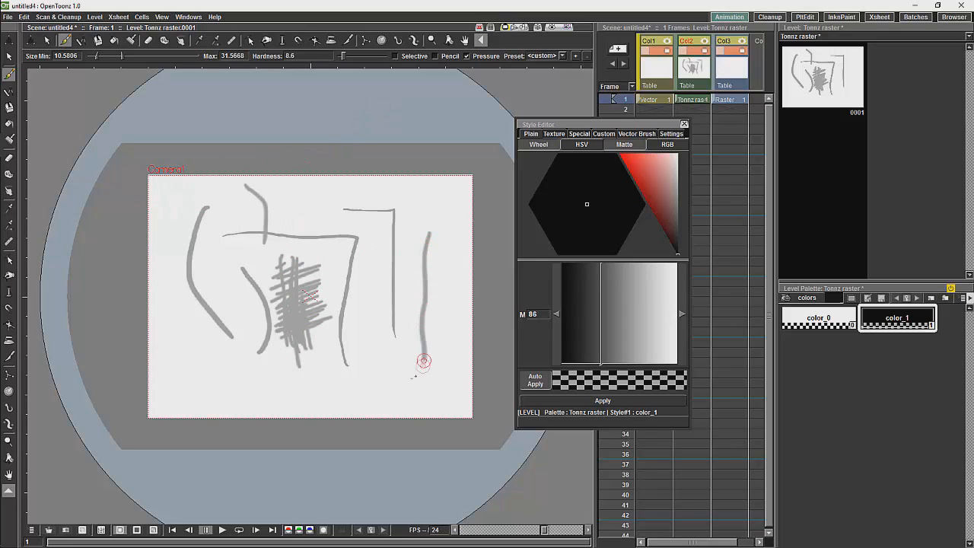
drag(423, 362, 347, 358)
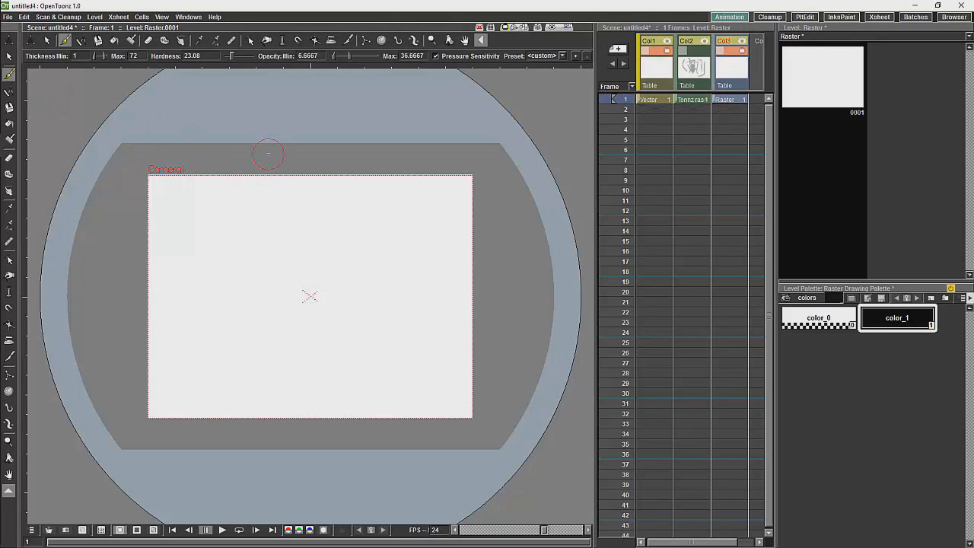
mouse_move(332, 158)
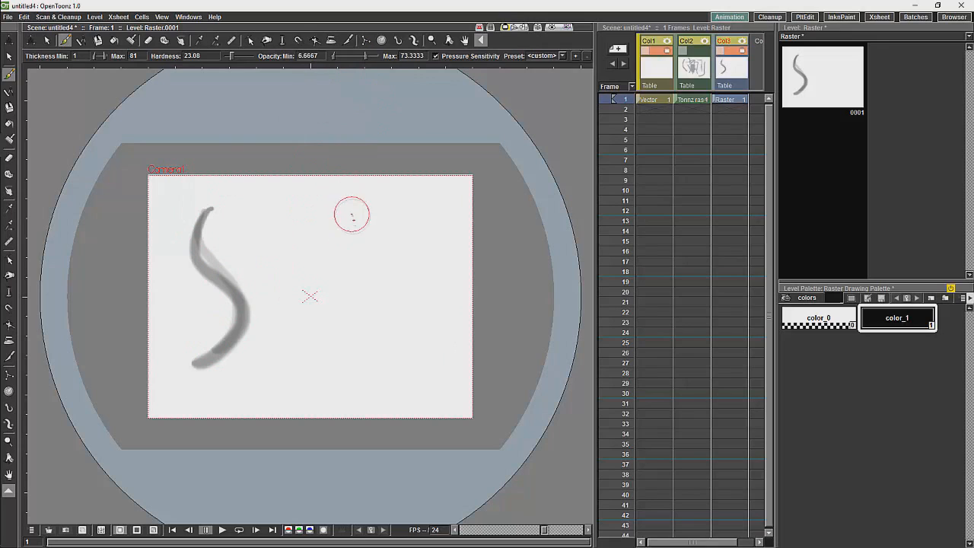
drag(350, 220, 399, 343)
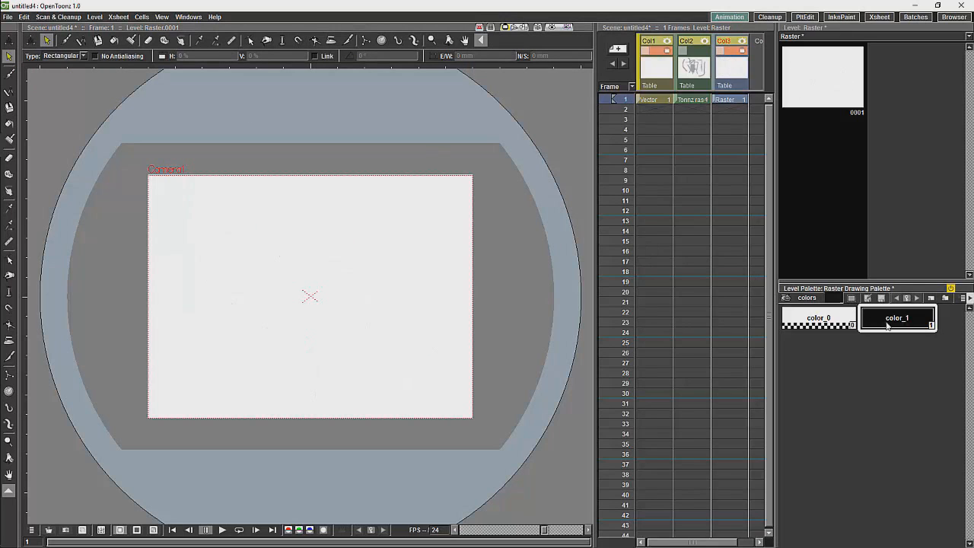
- Set the raster brush colour to blue and make a small test mark
right_click(897, 318)
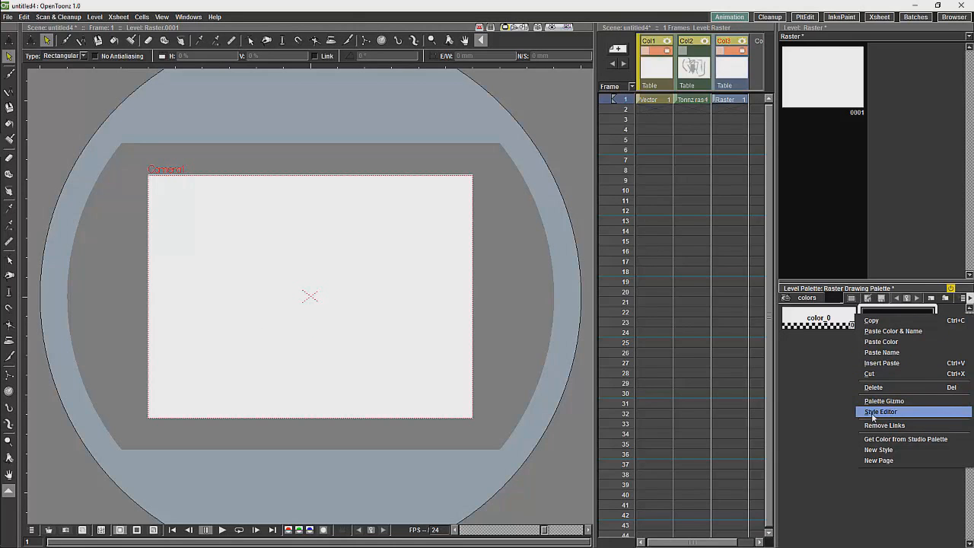
click(880, 411)
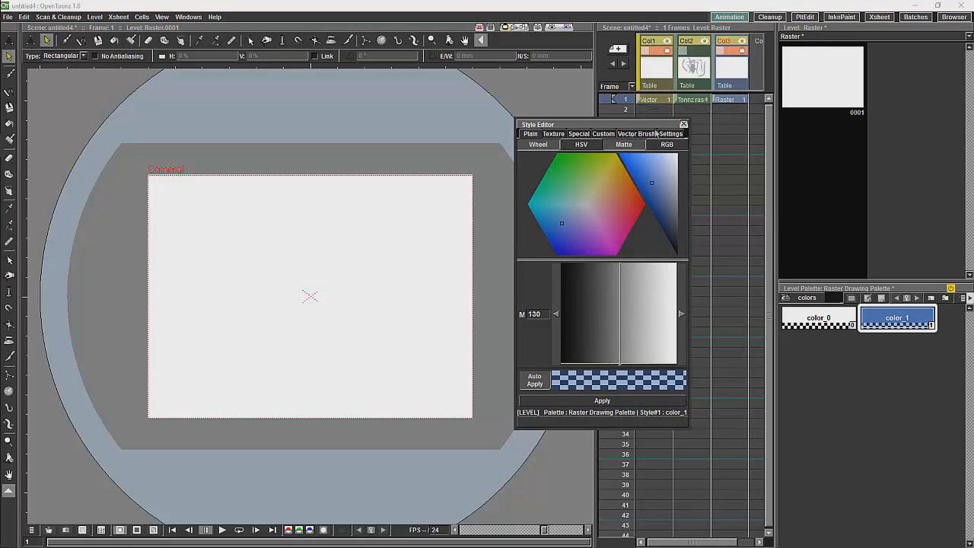
click(682, 123)
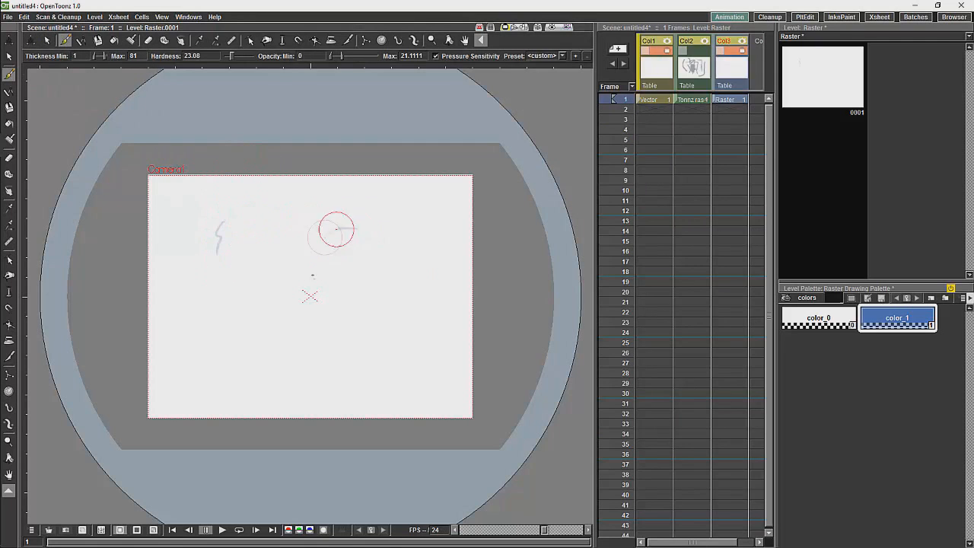
drag(332, 230, 362, 275)
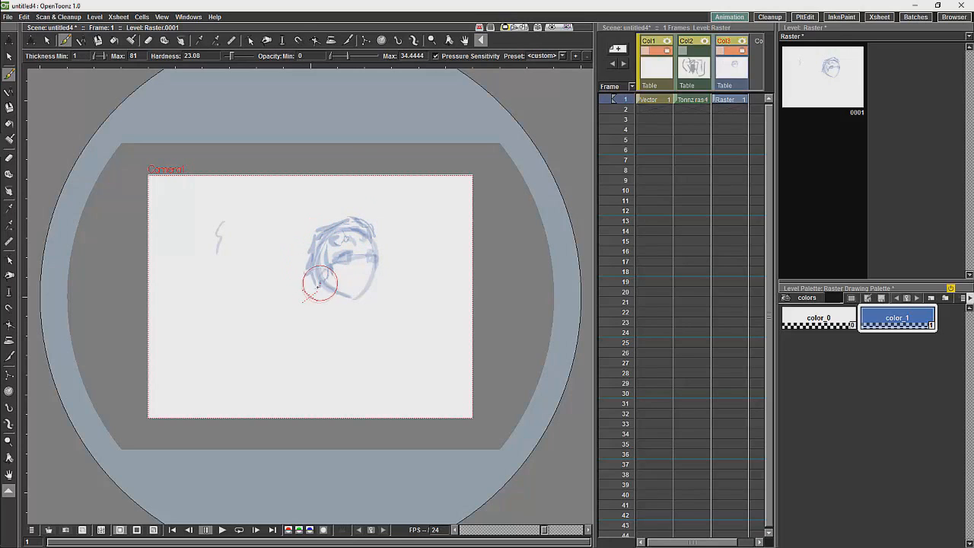
- Sketch the character's hair, face and jaw near the page centre in blue
drag(319, 286, 312, 236)
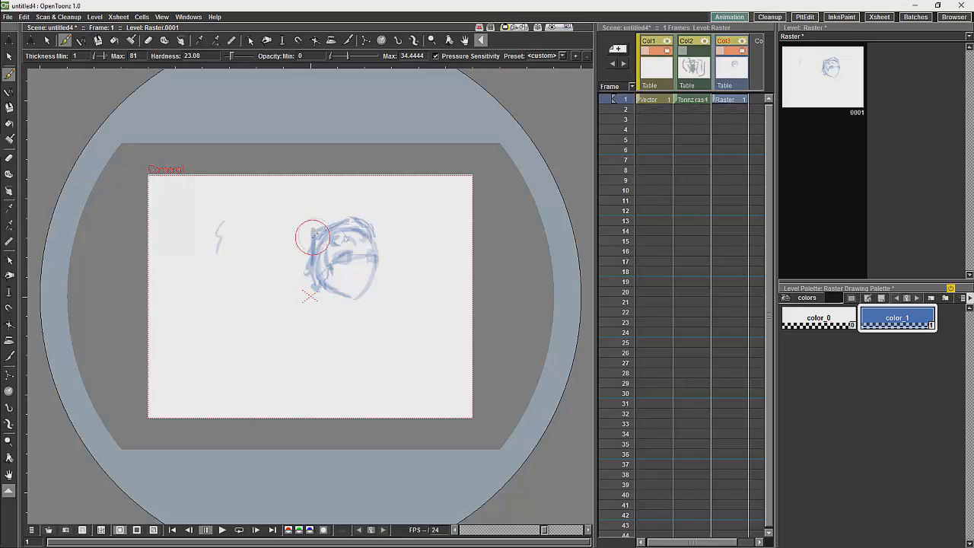
drag(312, 236, 368, 268)
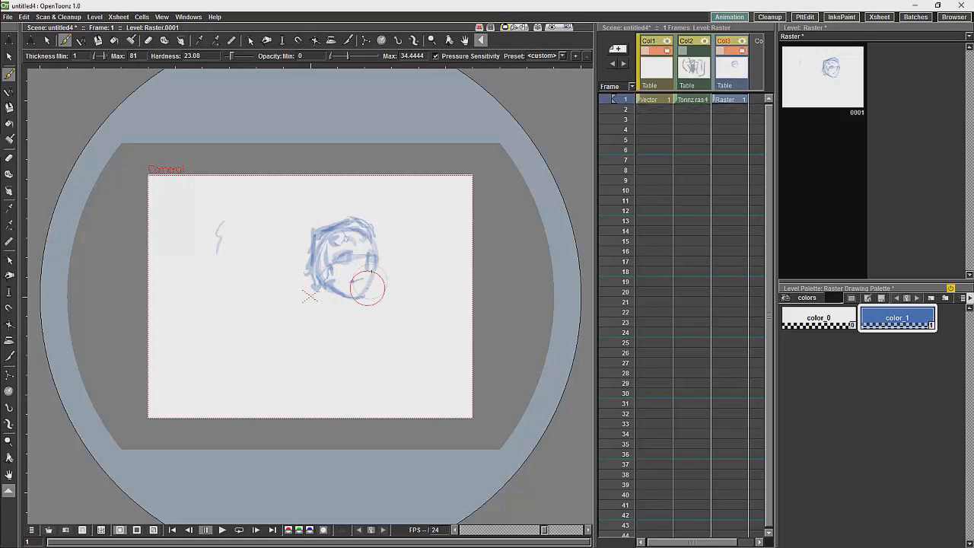
drag(369, 288, 374, 248)
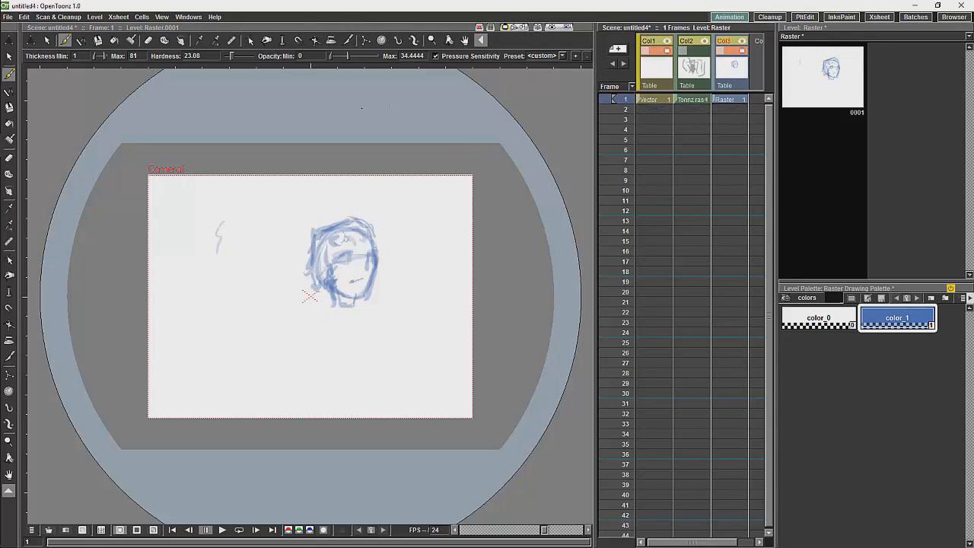
mouse_move(448, 140)
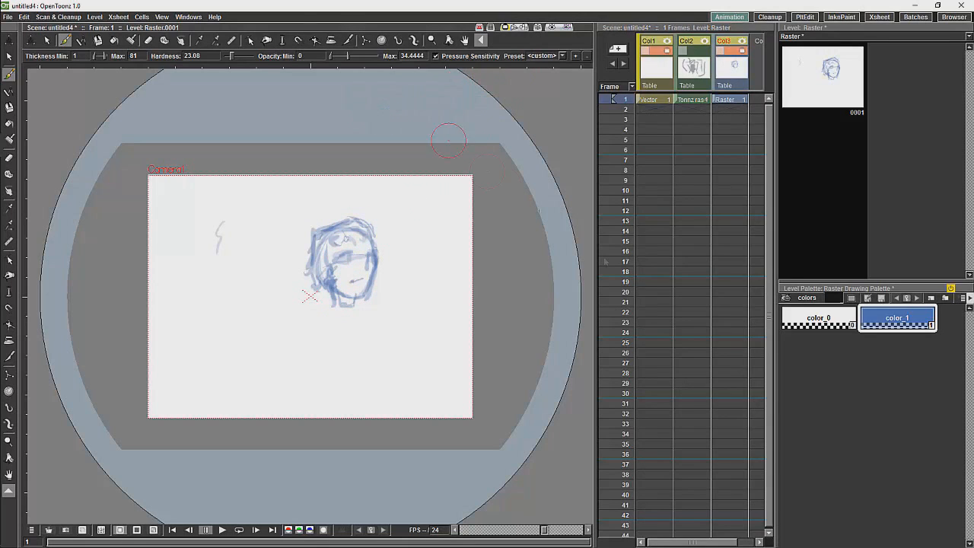